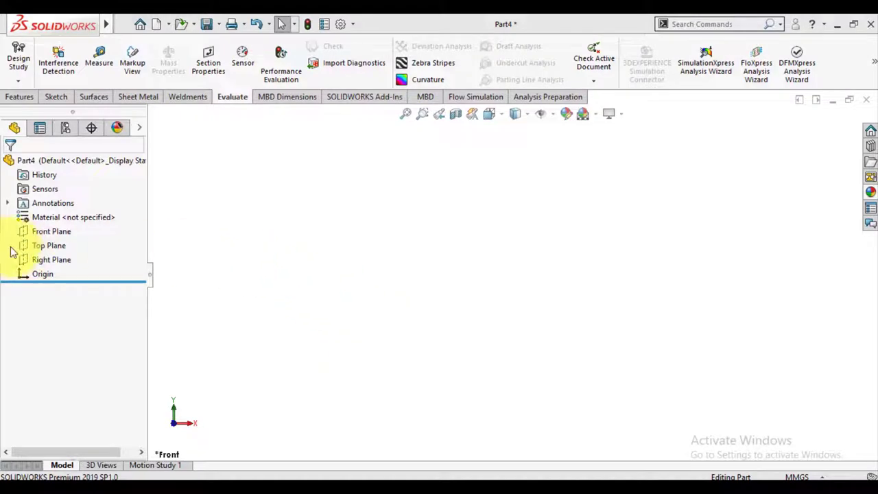
Draw the closed stepped head-and-shank profile with connected lines on the Front Plane.
click(52, 230)
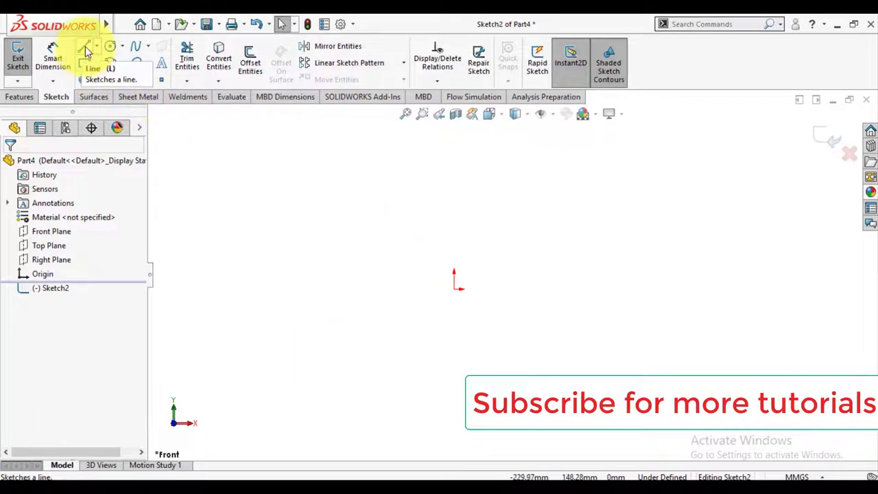
click(85, 53)
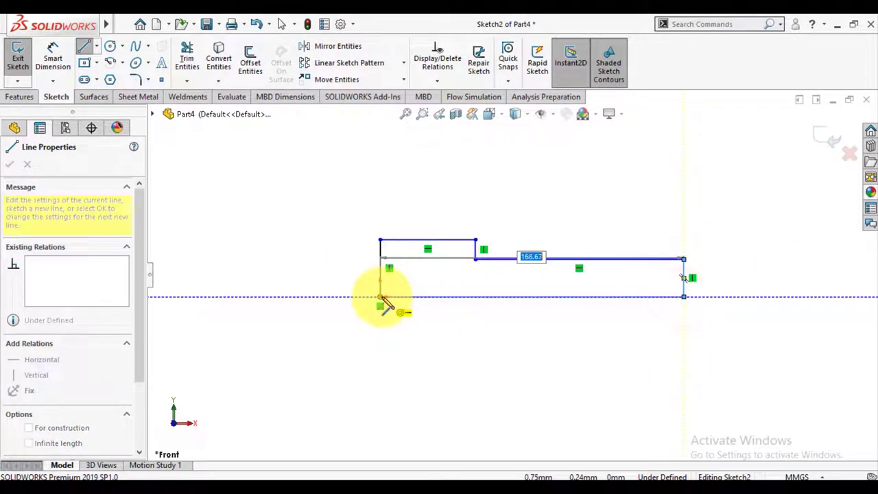
click(9, 164)
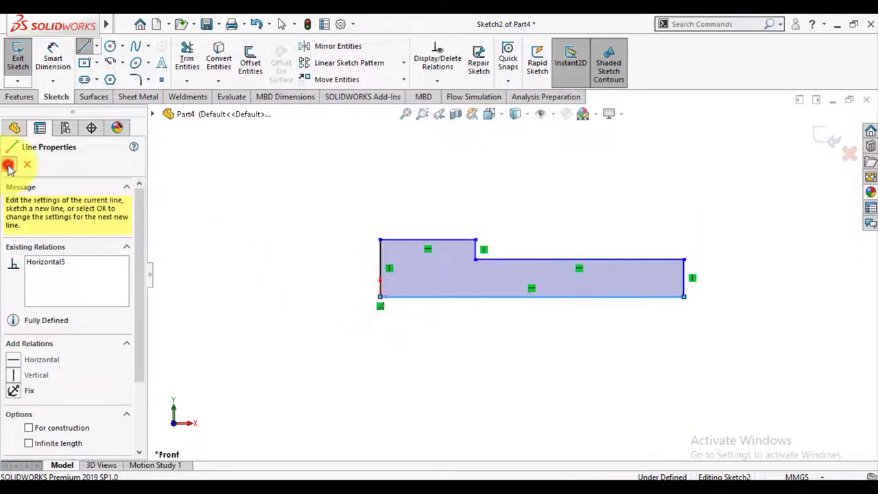
Dimension the profile to 70 mm length, 15 mm head, 5 mm shank height plus head height, fully defined.
click(8, 164)
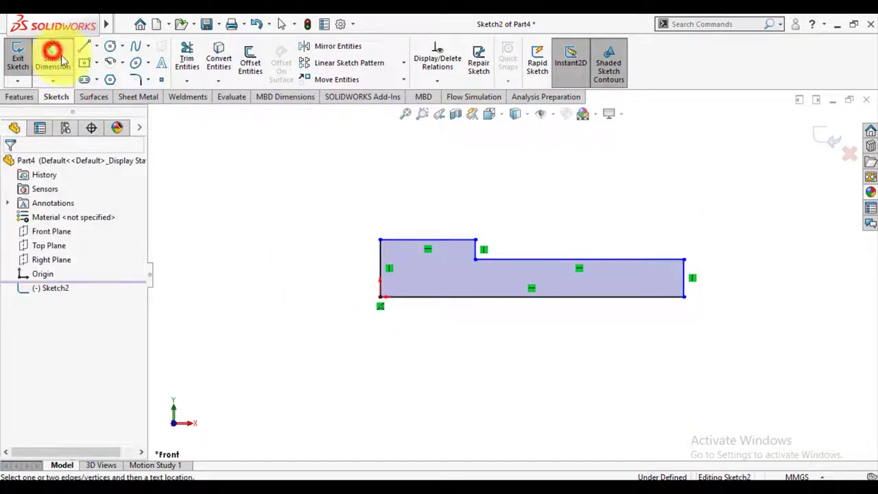
click(466, 296)
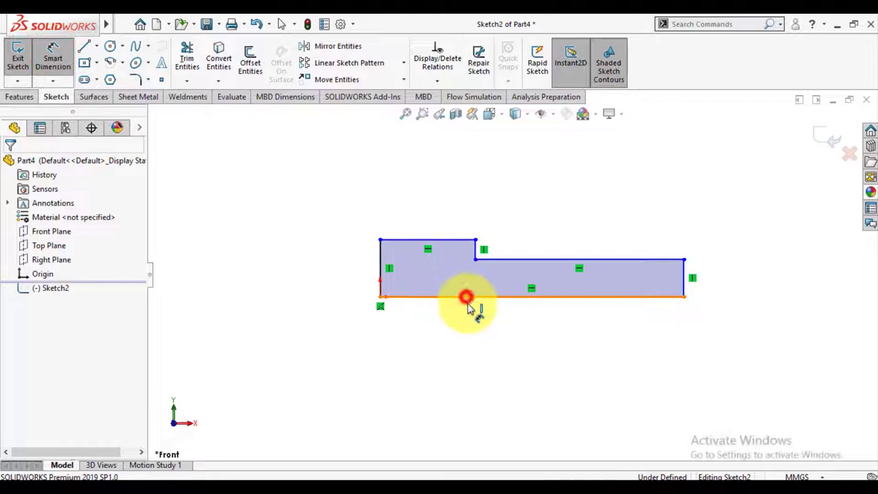
click(467, 296)
text(70)
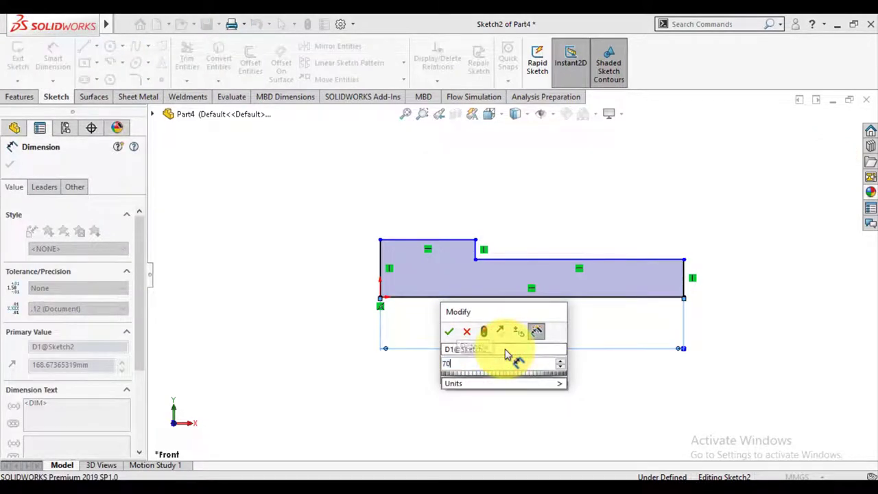
click(450, 331)
text(15)
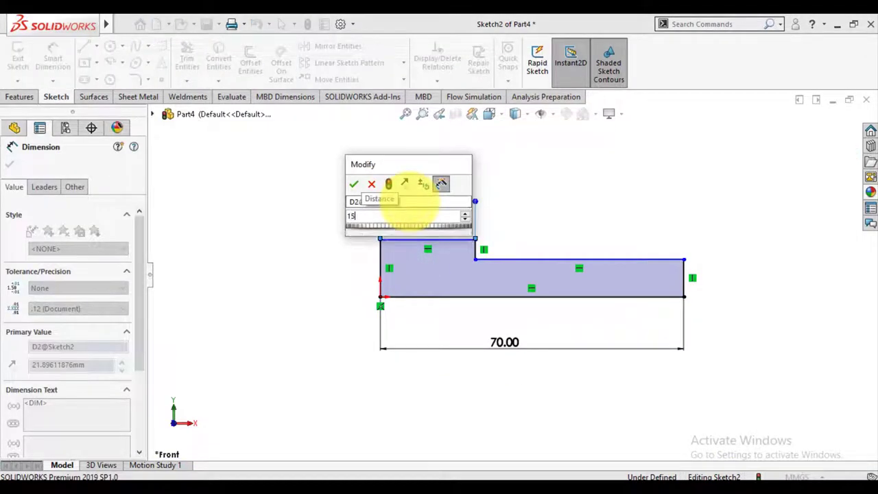
click(354, 184)
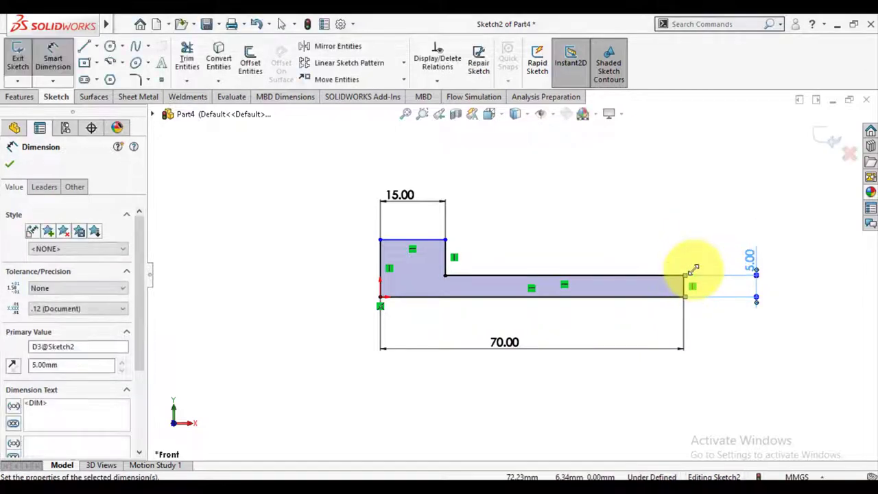
click(395, 240)
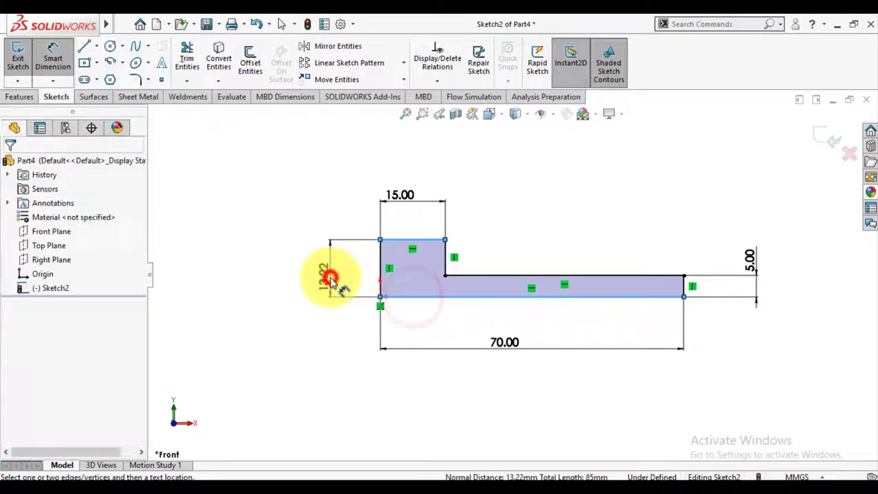
click(330, 274)
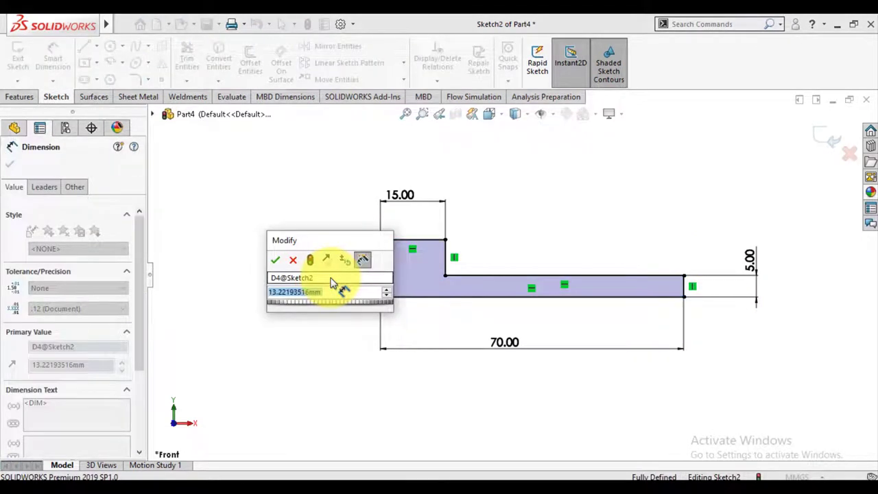
click(274, 261)
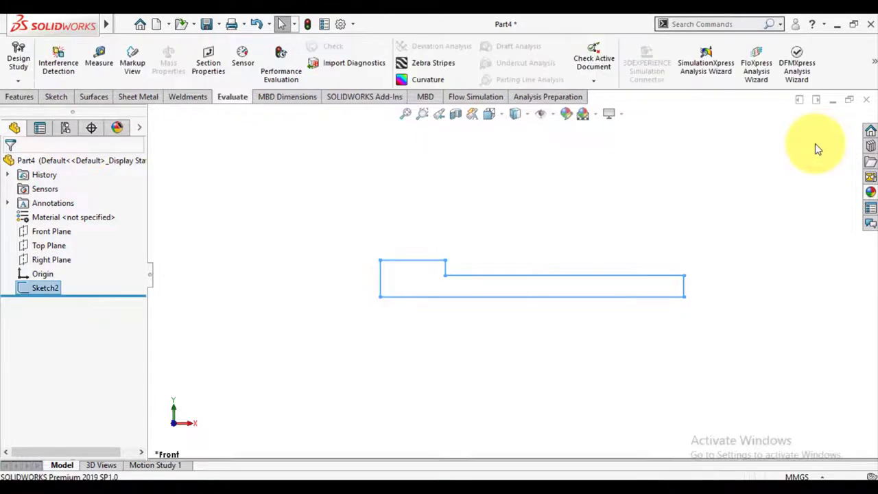
Revolve the profile 360° about its bottom line into the solid bolt blank.
click(19, 96)
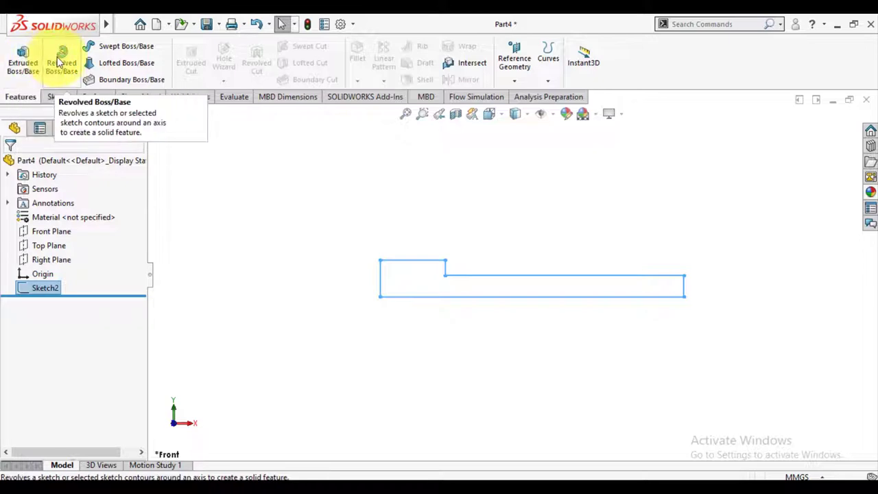
click(60, 57)
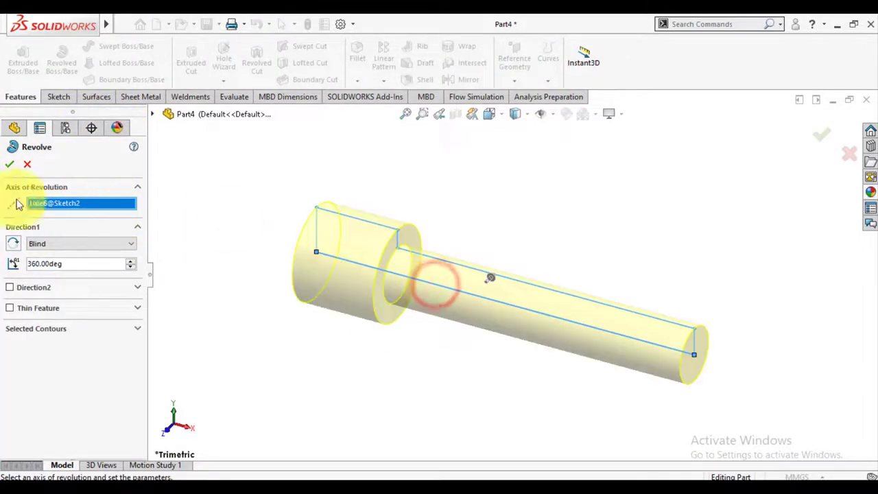
click(10, 165)
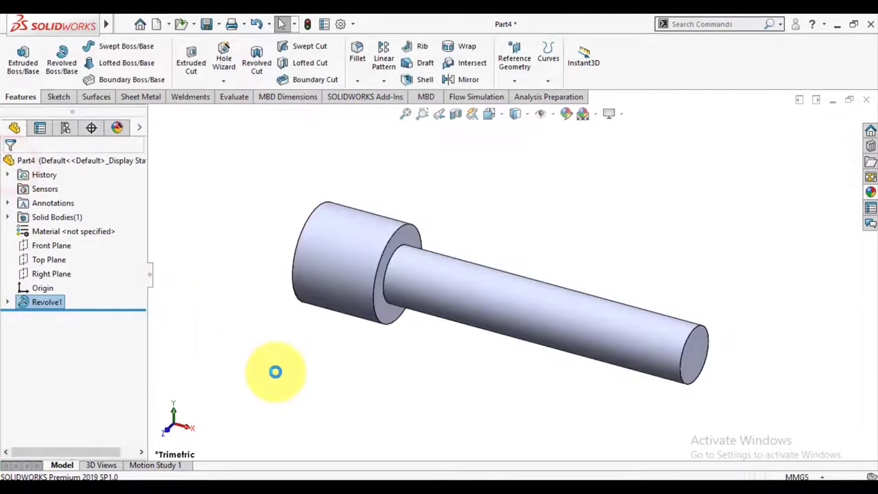
click(357, 82)
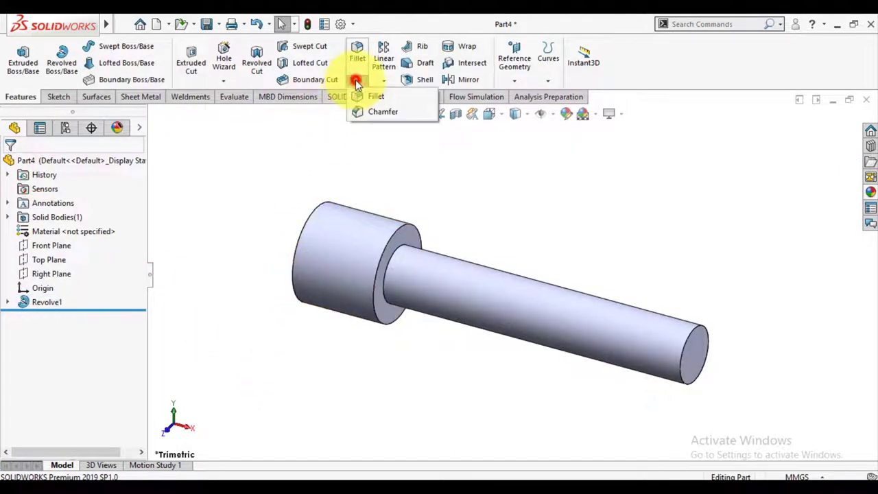
Chamfer the two head edges 2 mm and the shank end edge 1 mm at 45°.
click(383, 111)
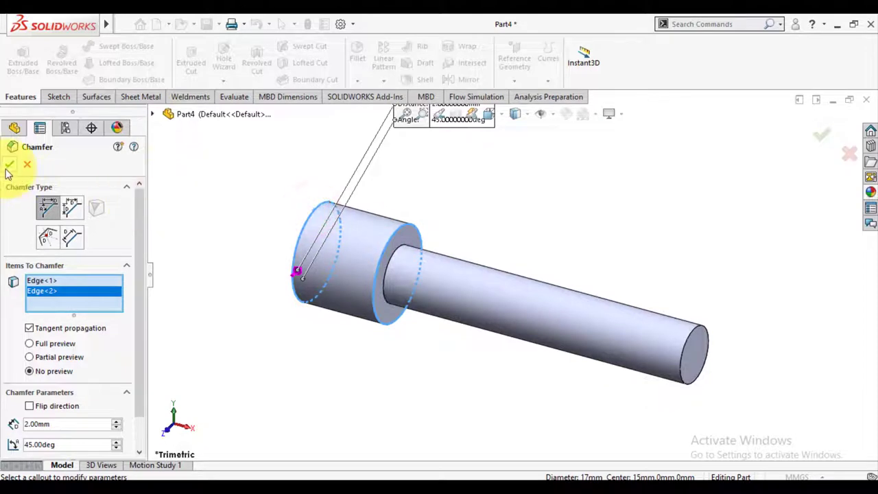
click(10, 165)
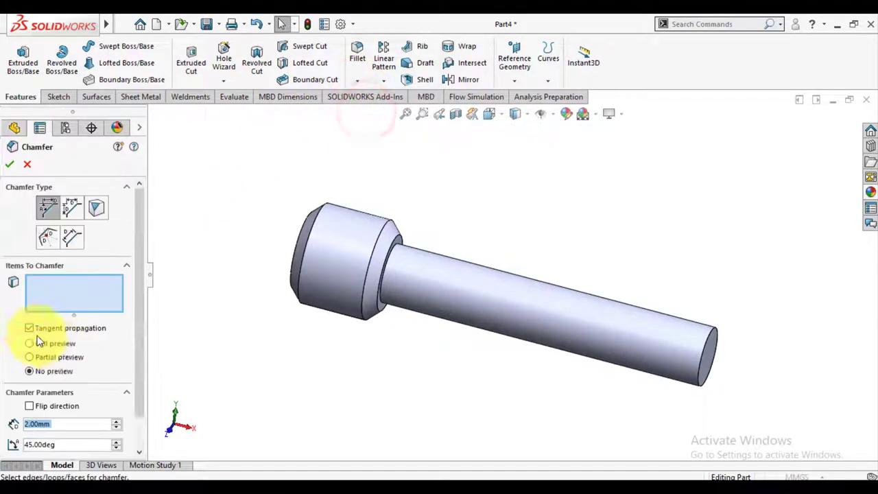
click(703, 340)
text(1)
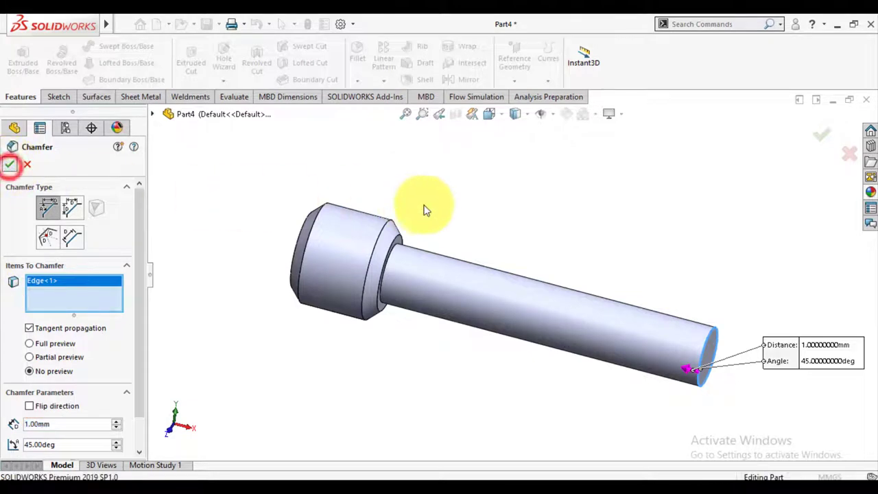
click(9, 165)
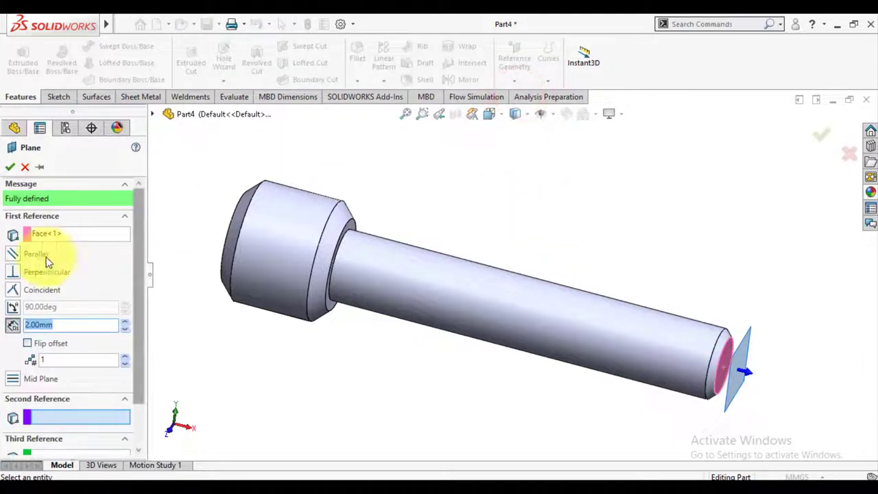
Create a plane 2 mm off the shank end face and convert the 10 mm tip edge into a sketch circle.
click(27, 343)
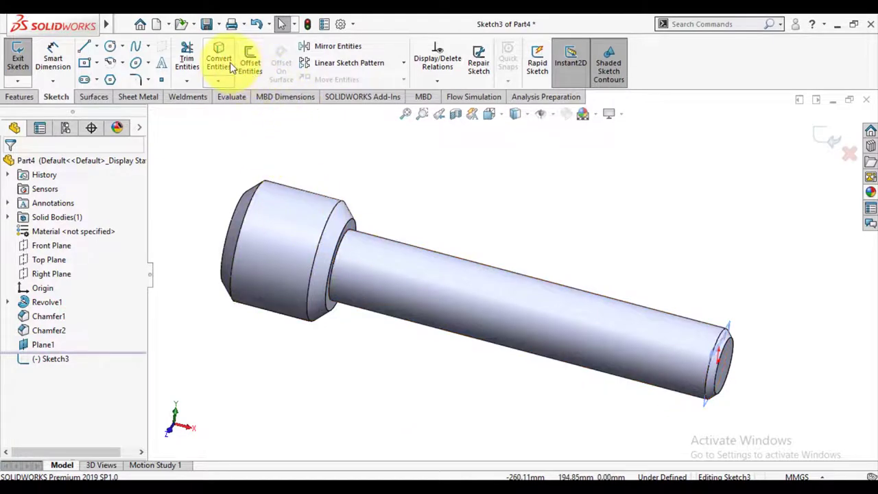
click(218, 62)
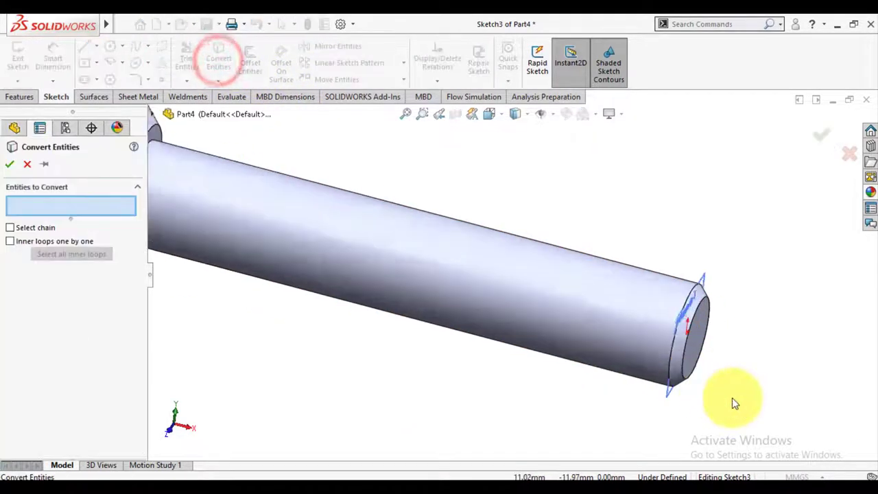
click(587, 354)
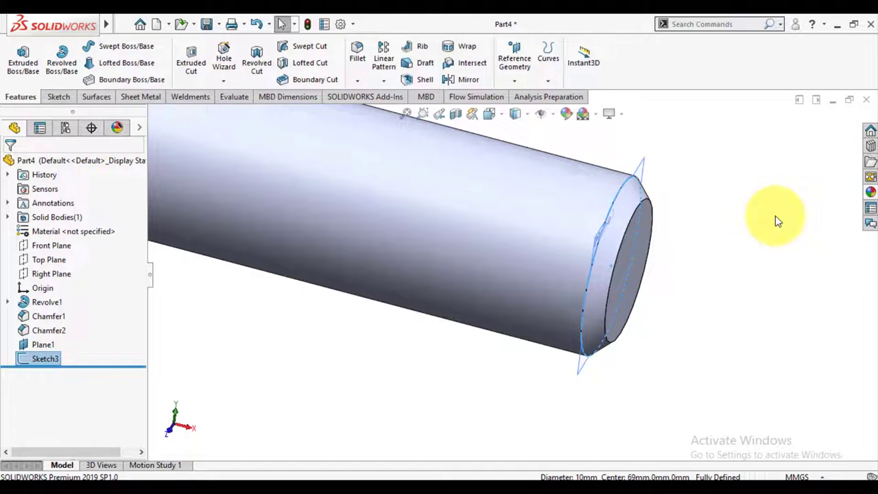
mouse_move(730, 280)
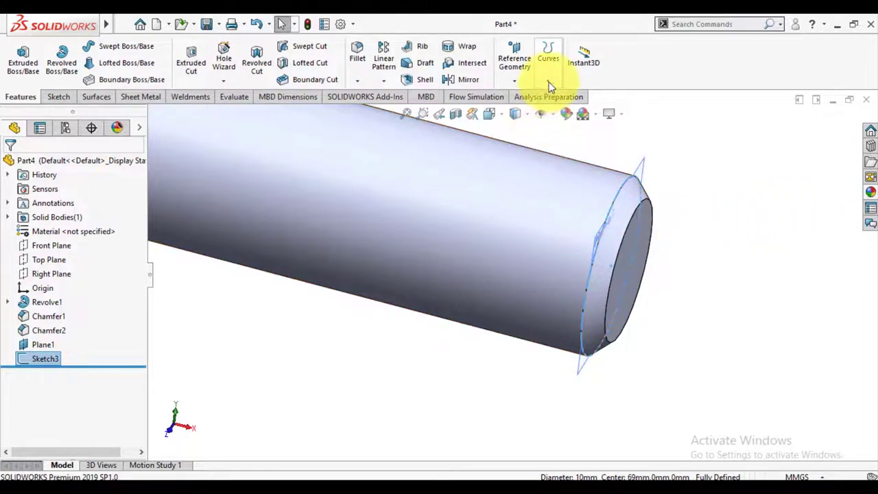
Create a counterclockwise Helix/Spiral with 1.50 mm pitch and 30 revolutions along the shank.
click(549, 57)
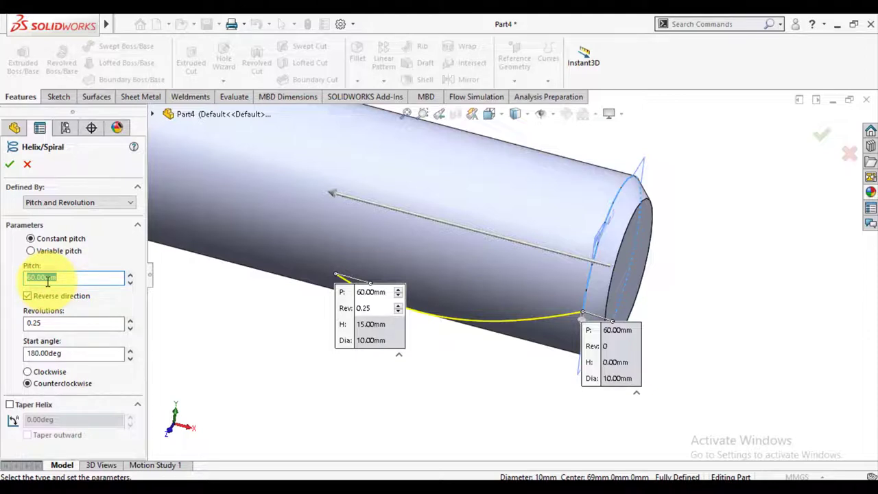
text(1.50mm)
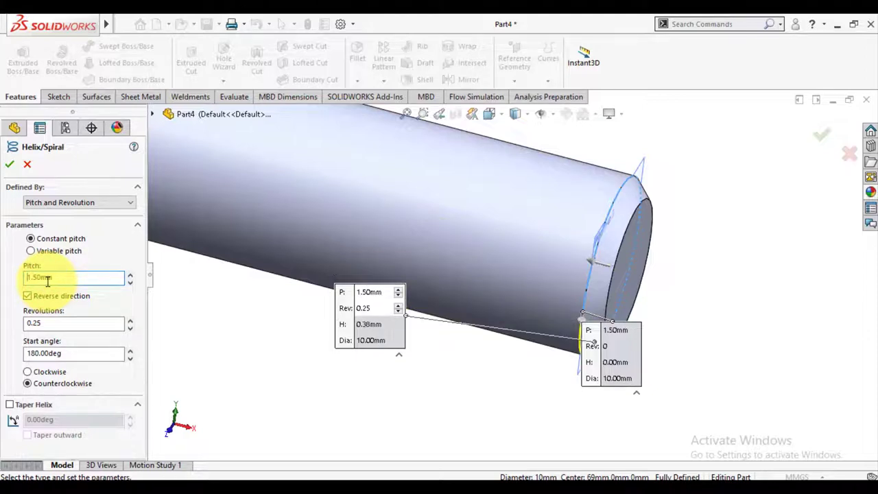
click(74, 324)
text(3)
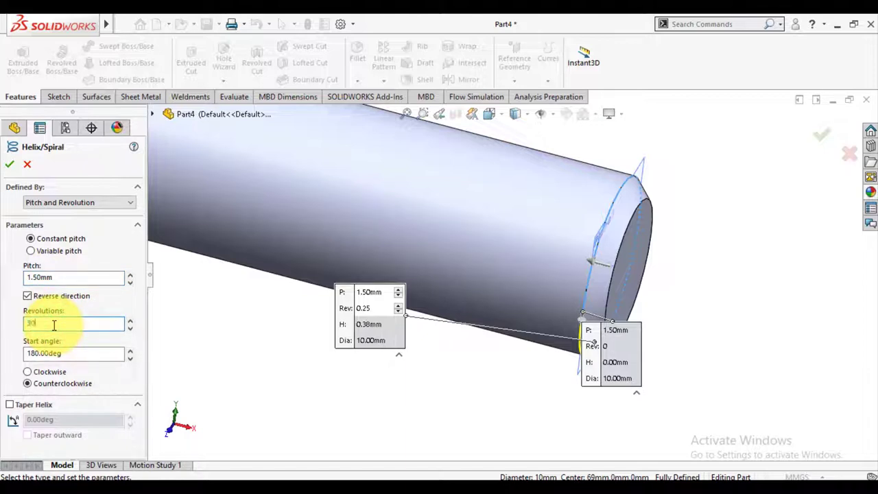
text(0)
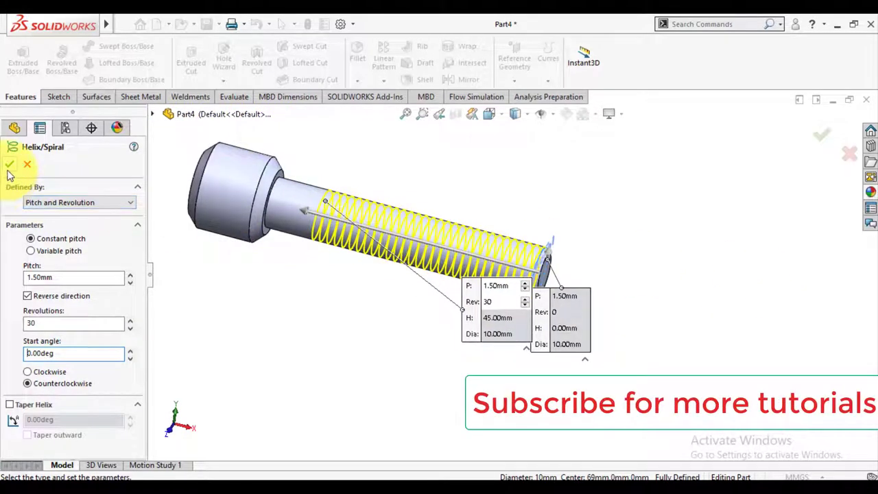
click(10, 165)
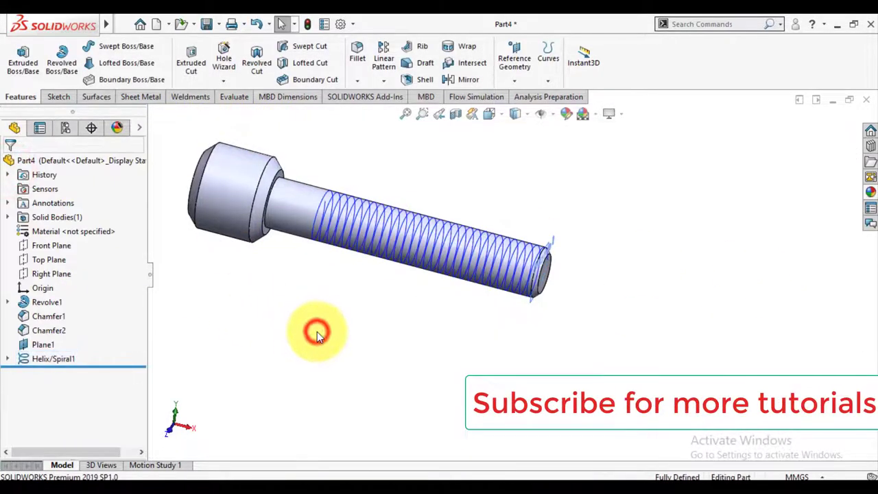
click(50, 244)
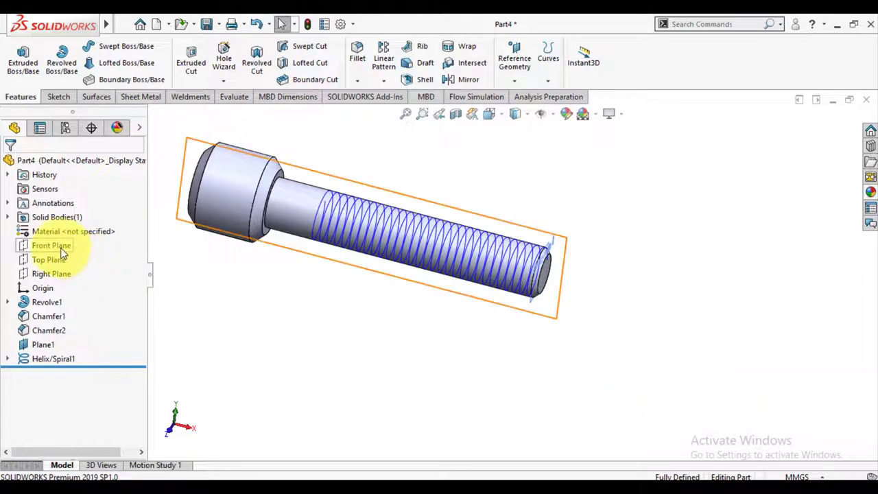
Sketch a 3-sided polygon thread profile on a 1 mm inscribed circle at the helix end.
click(51, 244)
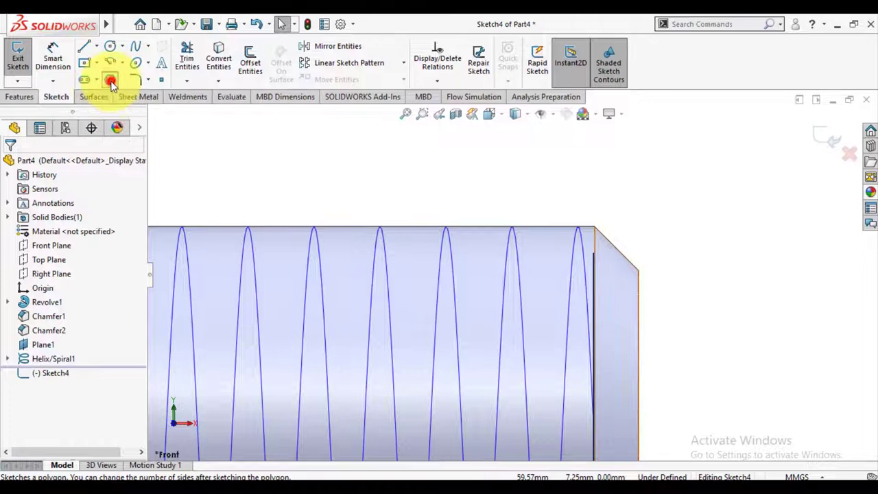
click(110, 79)
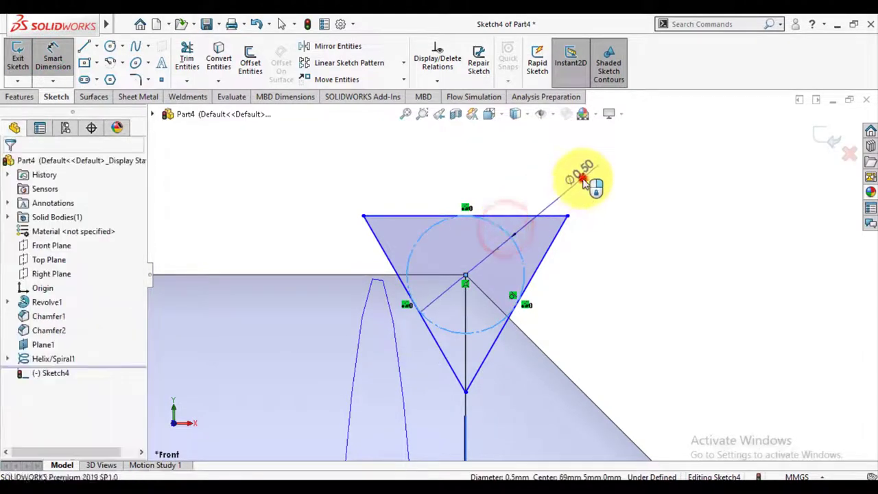
click(583, 178)
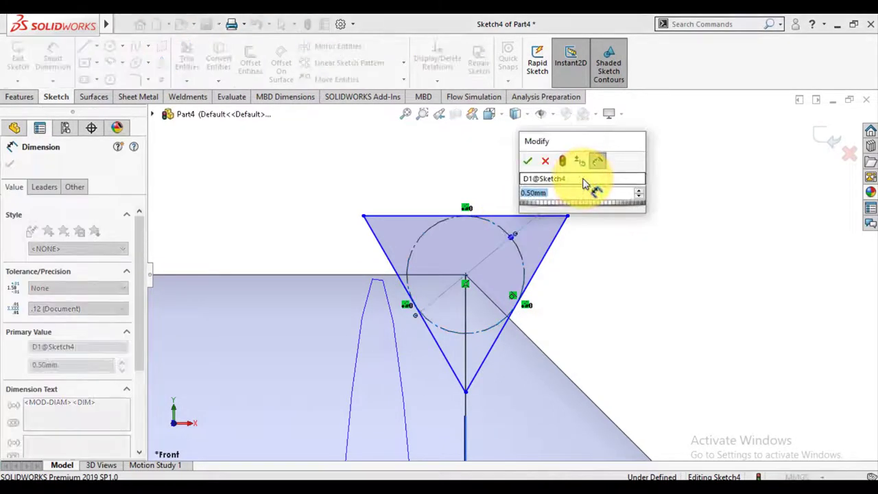
text(1)
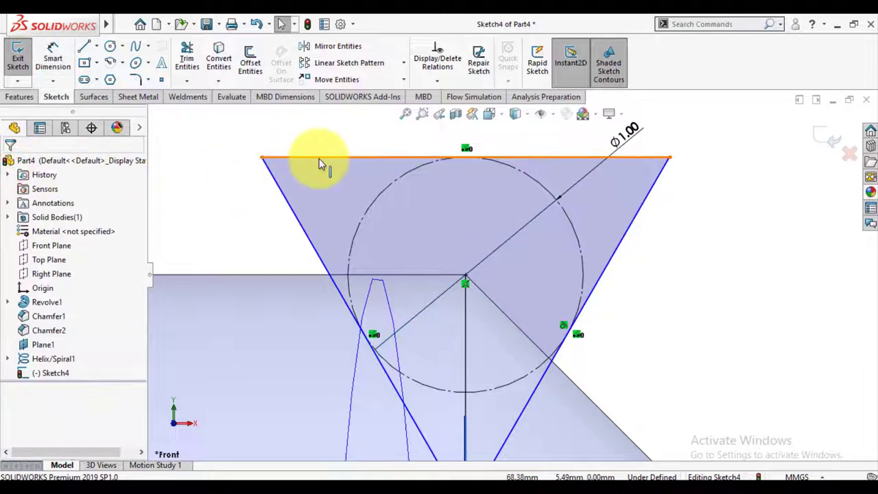
click(322, 159)
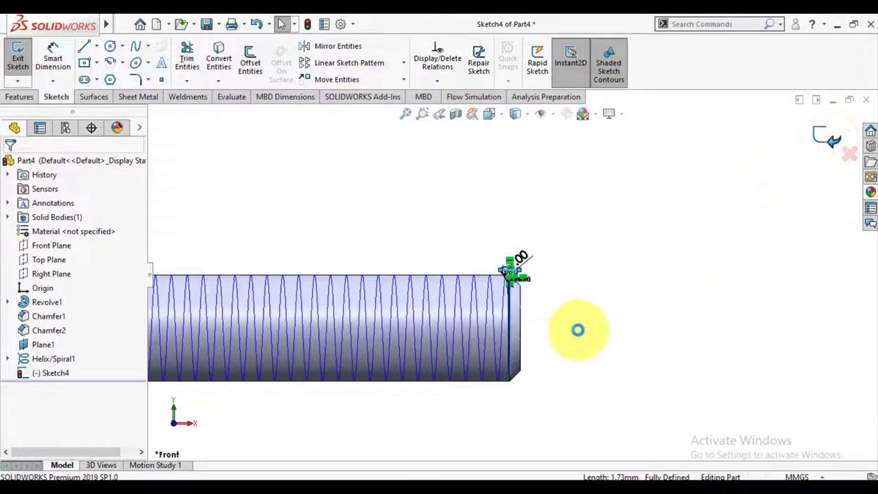
Swept Cut Sketch4 along Helix/Spiral1 to thread the shank.
click(17, 57)
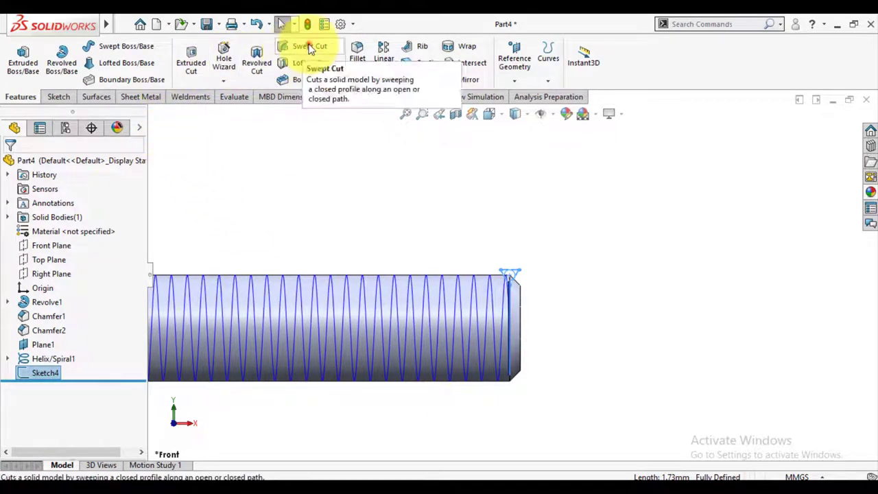
click(310, 47)
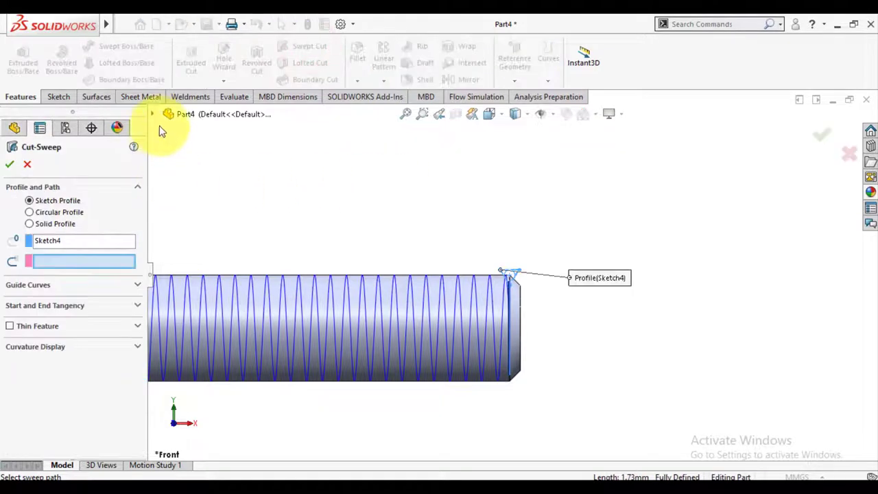
click(151, 113)
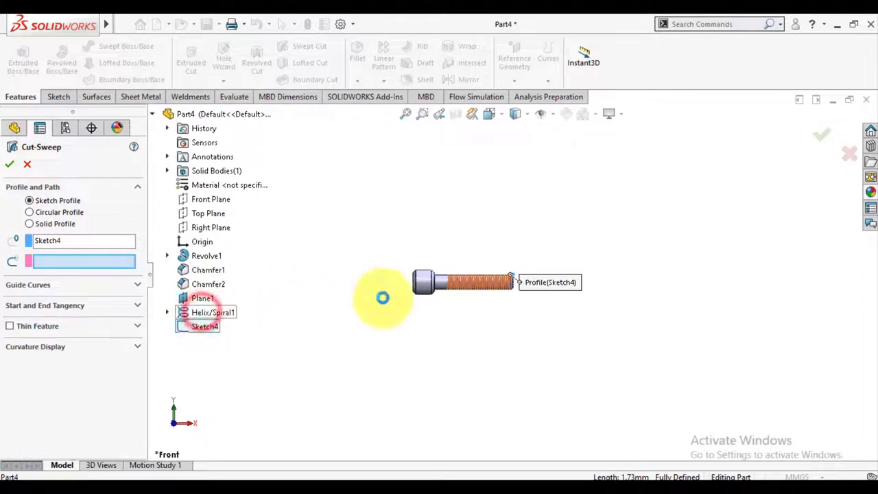
click(214, 313)
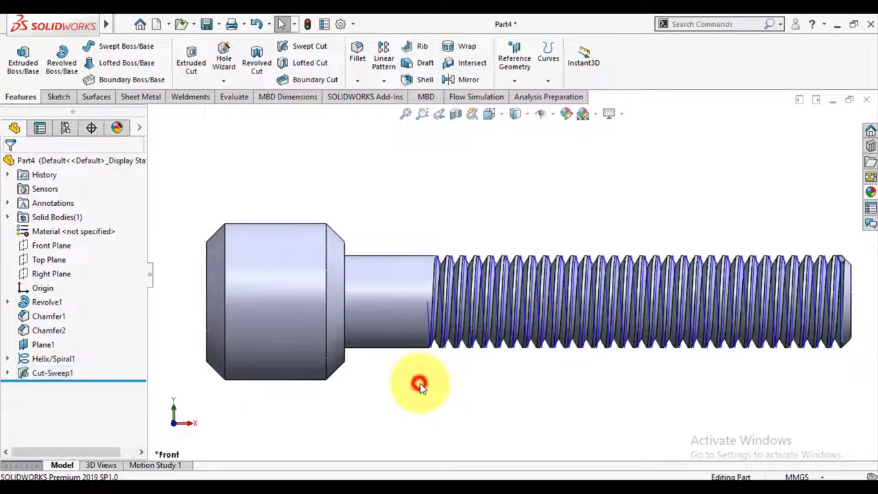
Orbit to inspect the threaded bolt and begin a new reference plane.
click(52, 358)
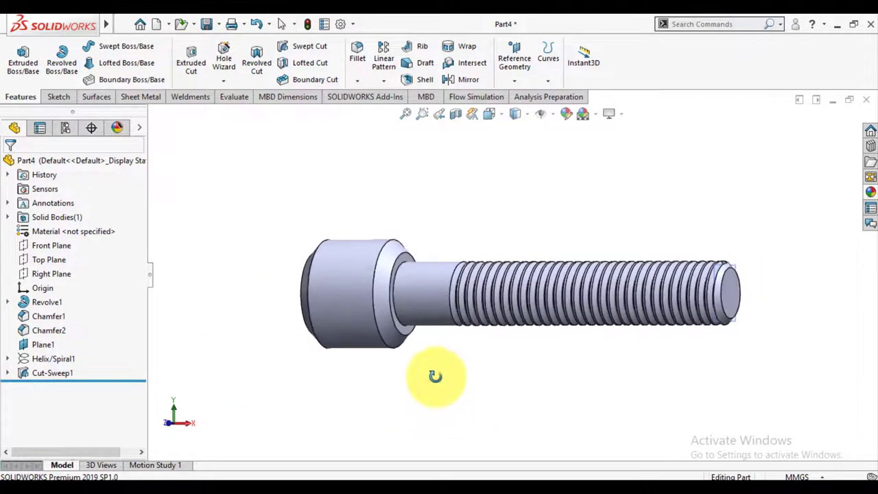
click(52, 373)
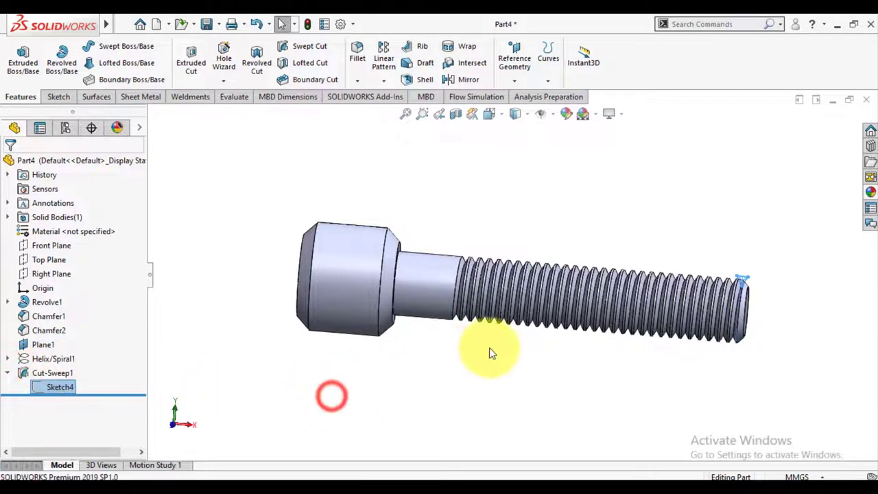
drag(491, 354, 507, 328)
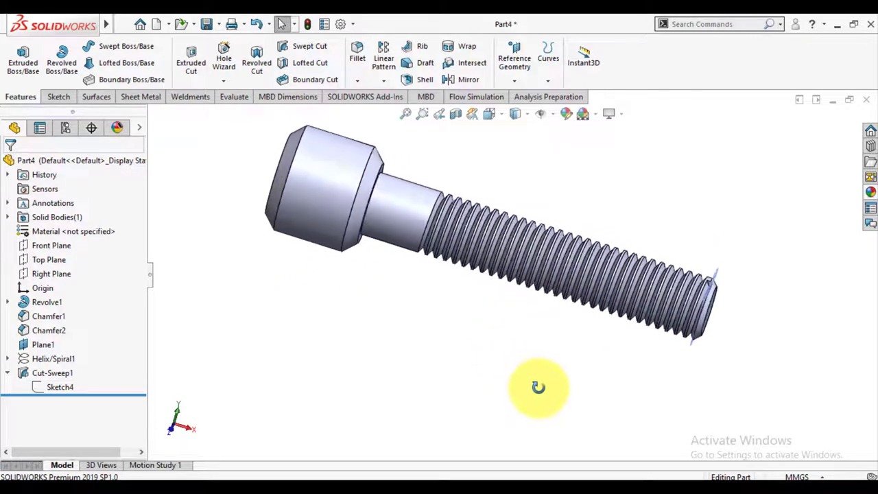
click(42, 344)
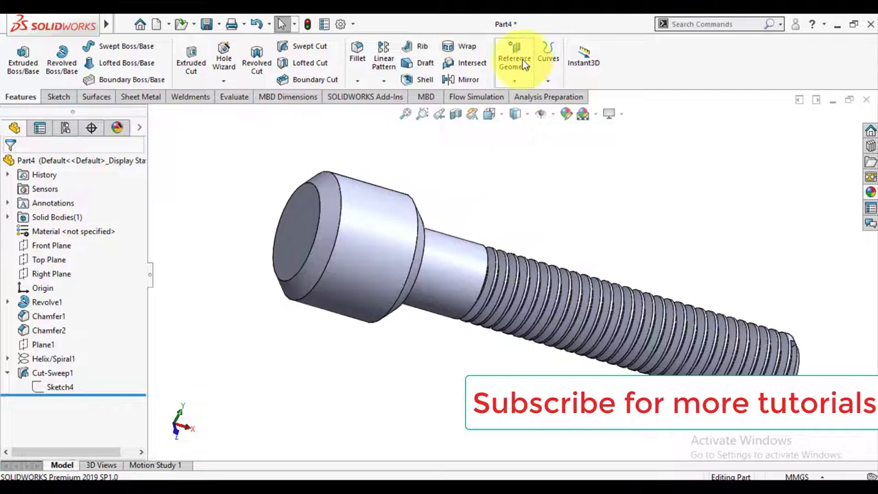
click(513, 58)
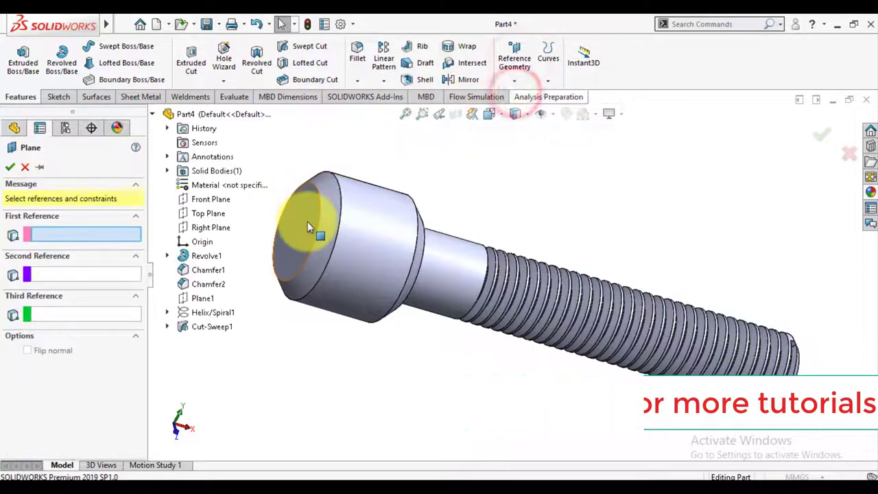
Place Plane2 on the head's end face and view normal to it for a new sketch.
click(309, 227)
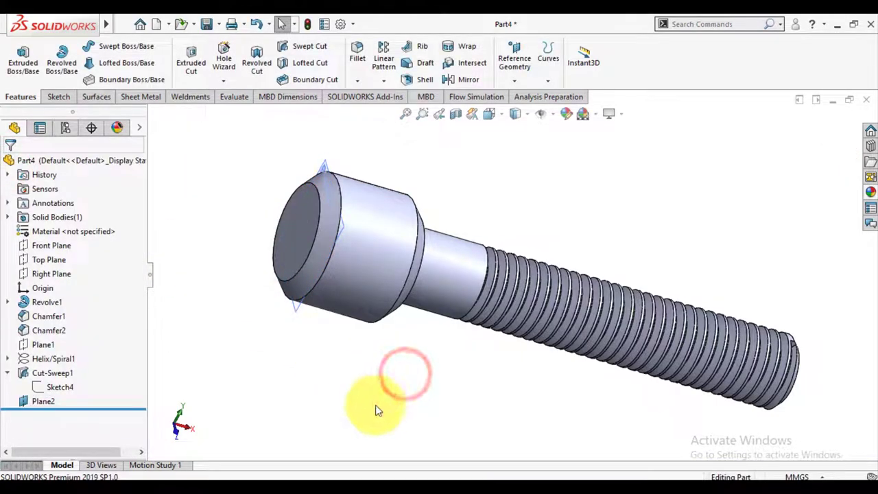
click(44, 400)
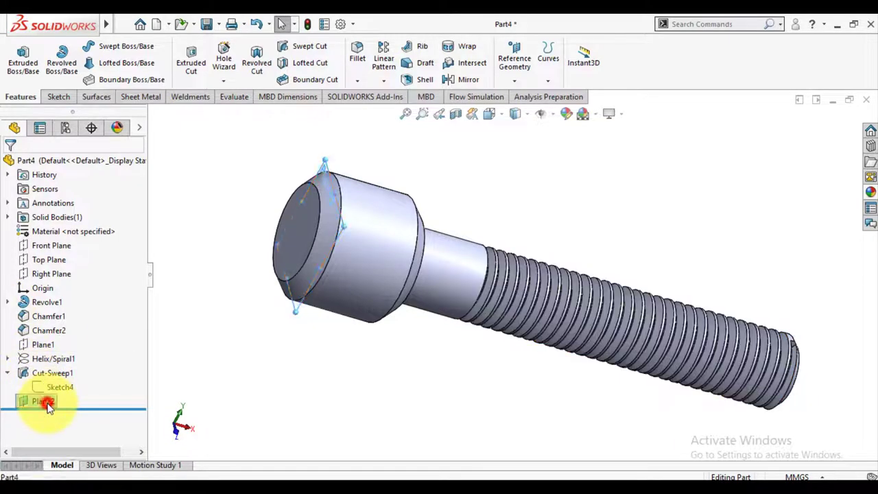
click(44, 401)
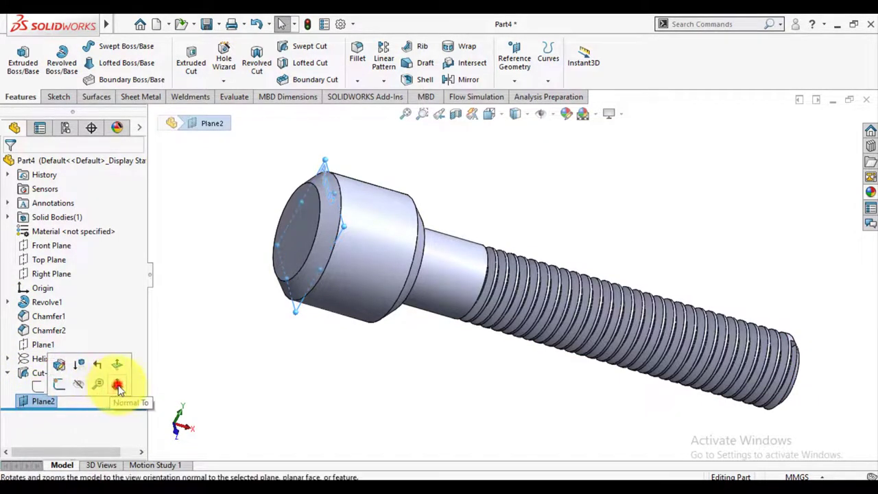
click(117, 384)
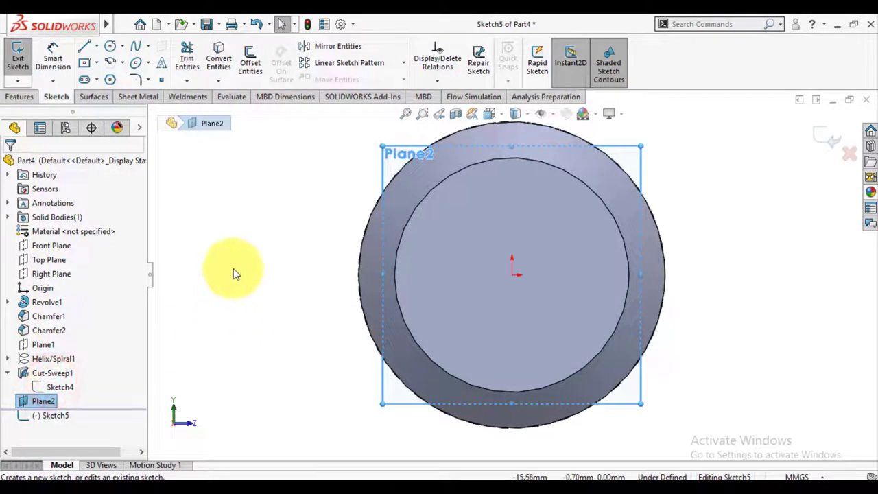
Convert the head's outer circular edge into the sketch as a circle.
click(218, 60)
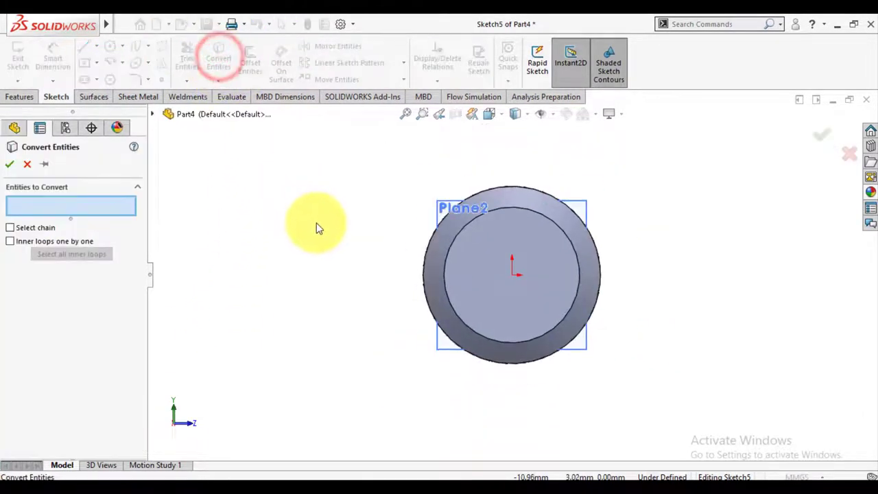
click(329, 218)
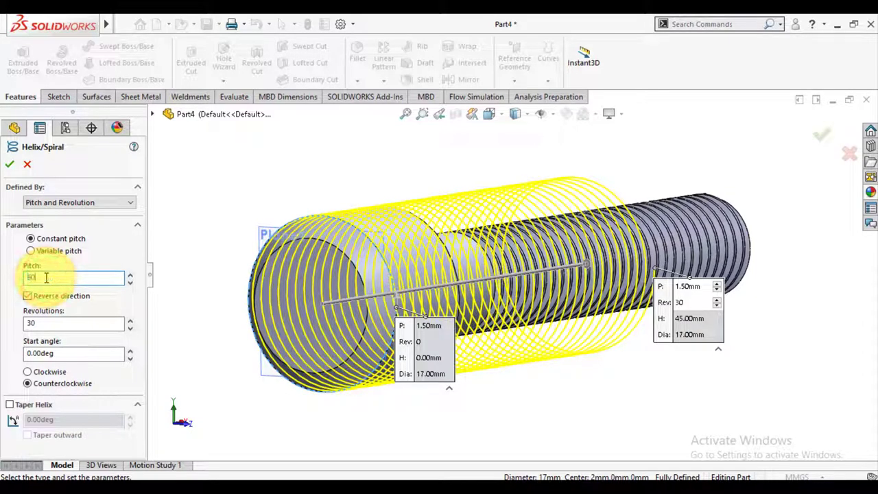
Define the head helix as 60.00mm pitch, 0.25 revolutions, reversed and clockwise.
text(60.00mm)
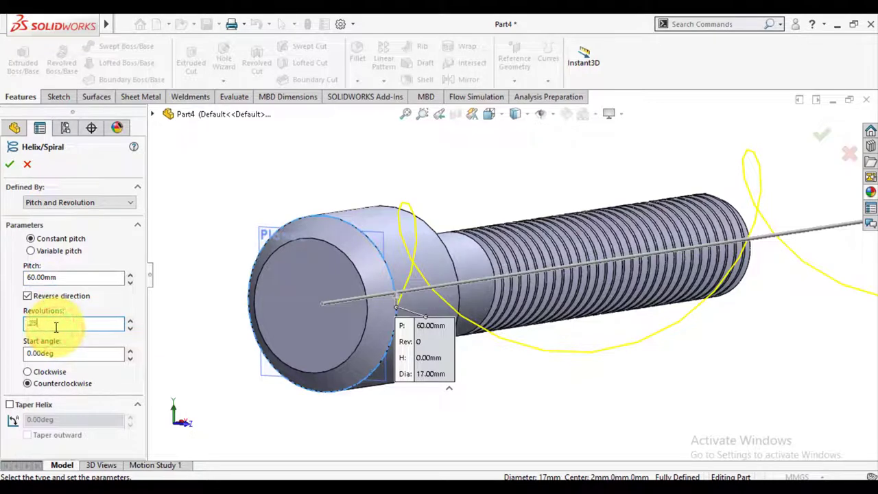
text(0.25)
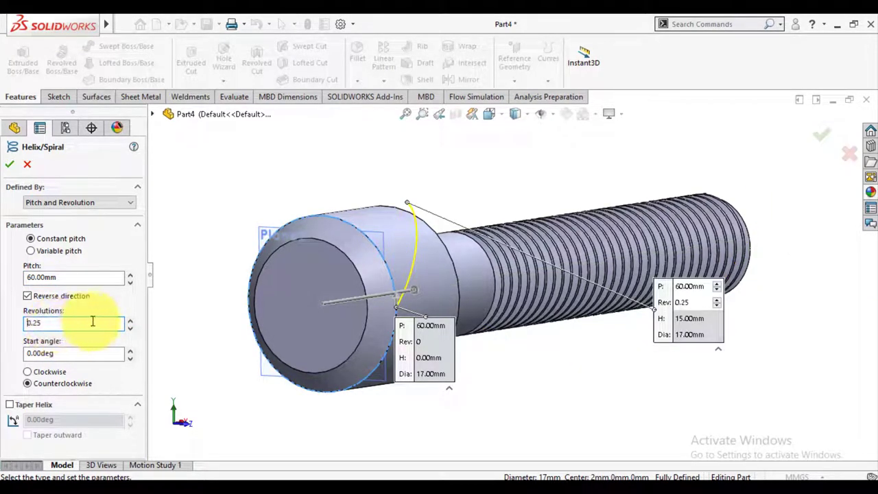
click(27, 371)
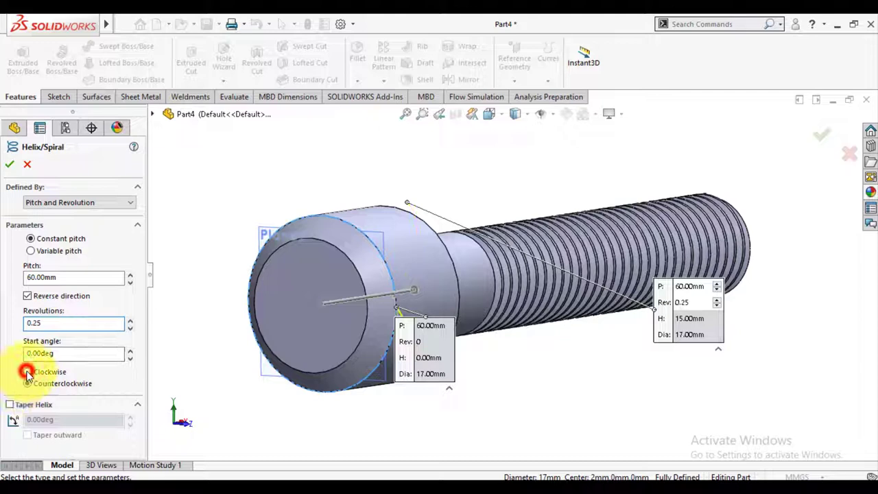
click(27, 370)
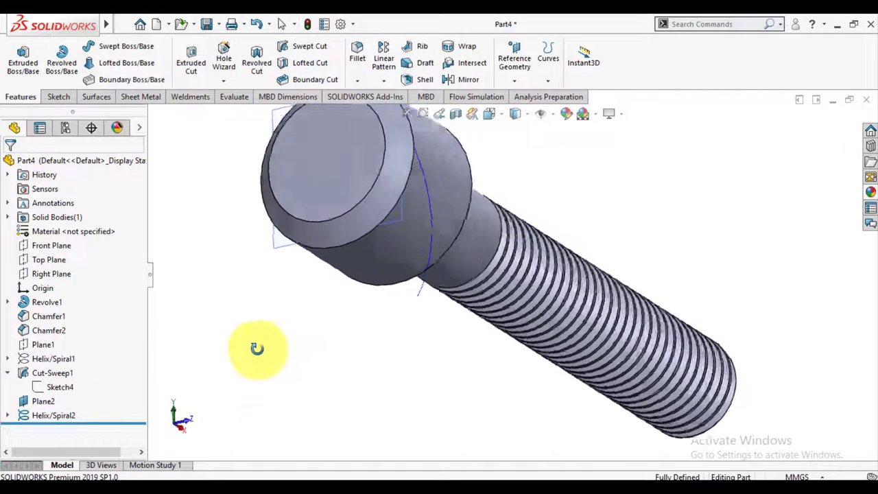
Orient the view normal to Plane2 and start a new sketch on it.
click(43, 401)
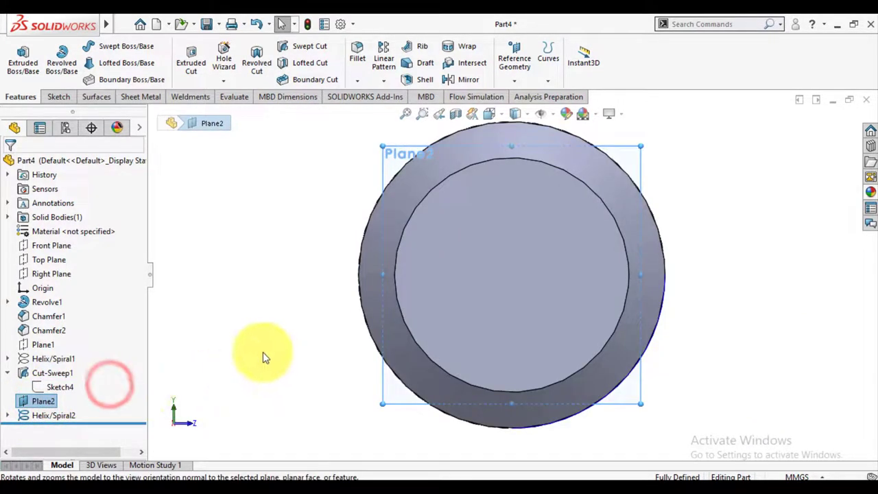
click(60, 387)
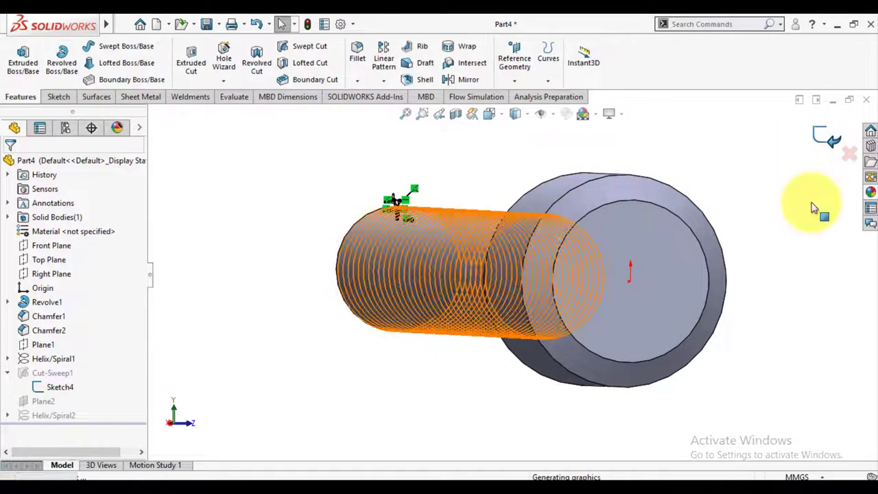
click(43, 401)
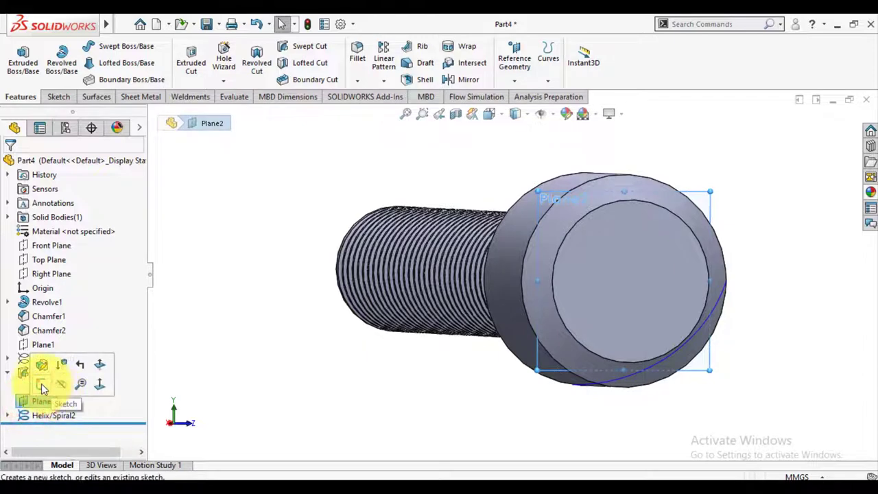
click(41, 385)
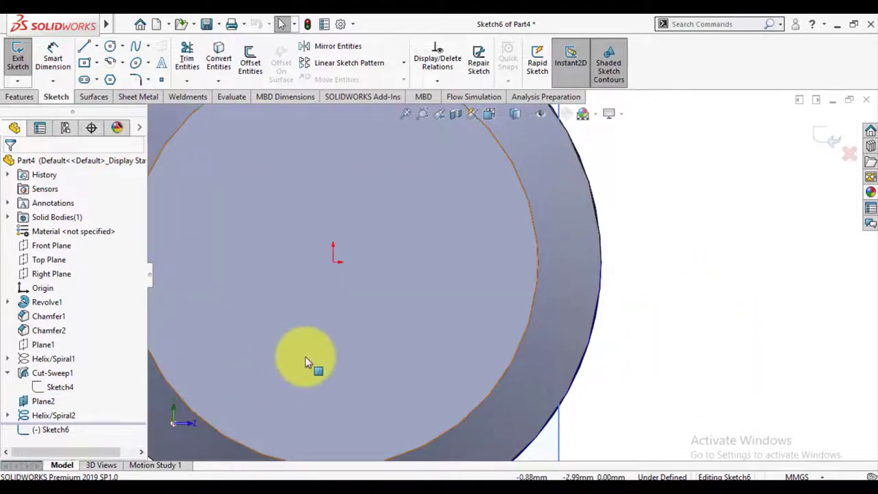
Draw a circle with a circumscribed triangle at the head edge and dimension its diameter.
click(110, 78)
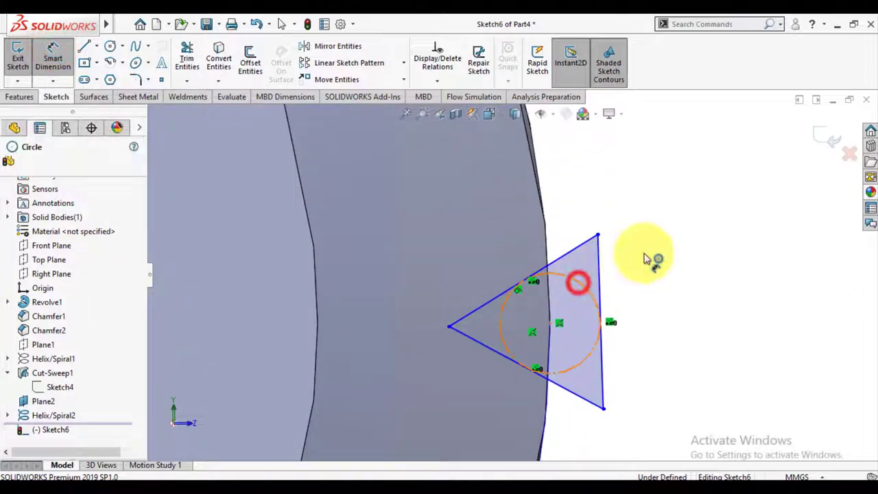
click(579, 281)
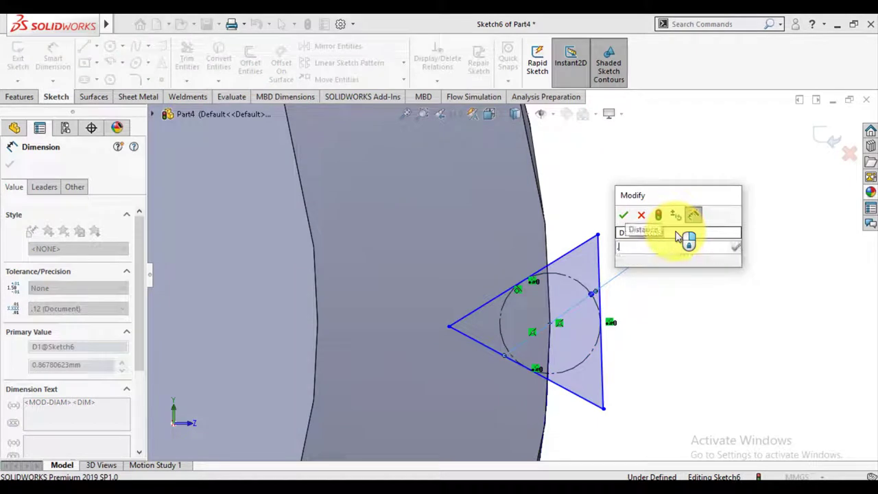
click(623, 214)
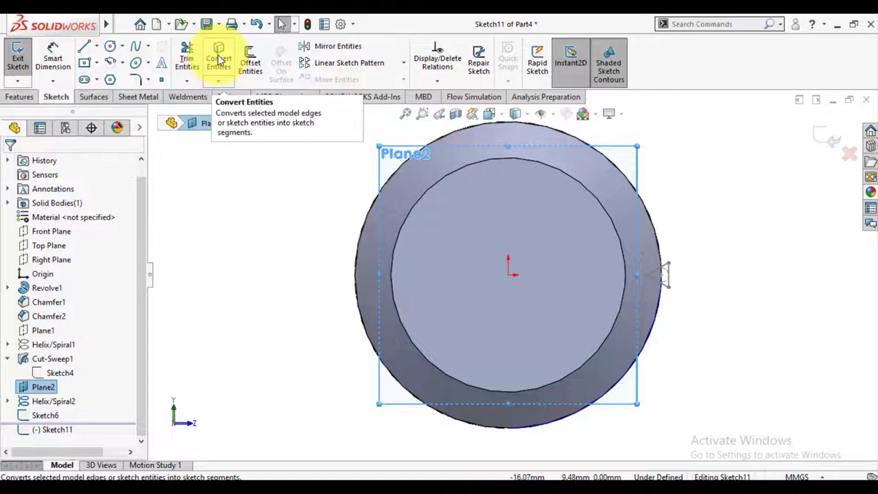
Convert the head's outer edge into a sketch circle on Plane2 and finish the sketch.
click(218, 61)
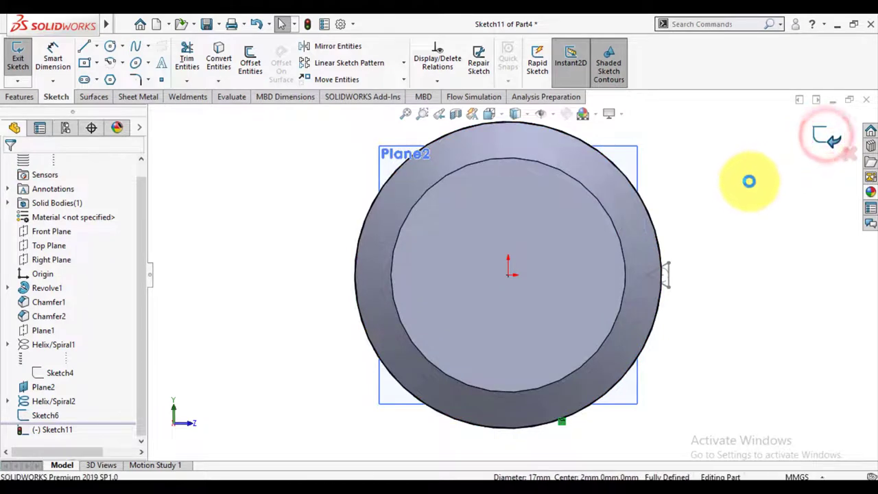
click(18, 58)
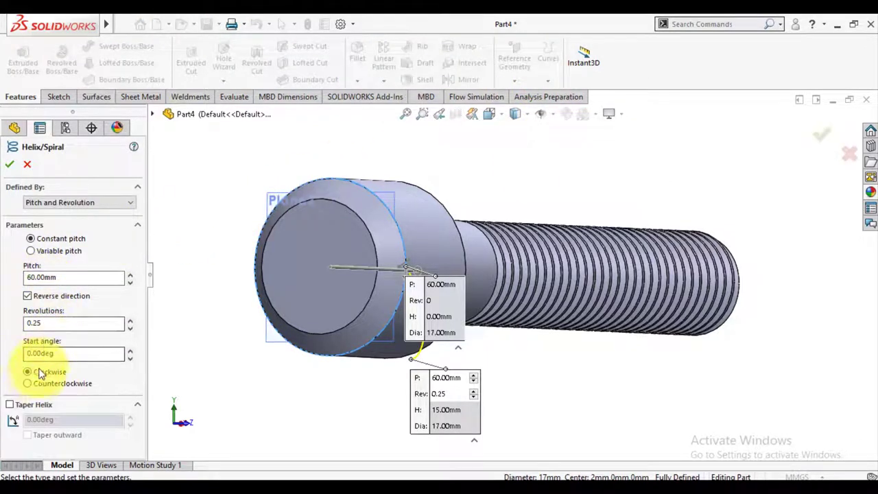
Create a 60 mm pitch, 0.25-revolution counterclockwise helix starting at 180 degrees.
click(27, 383)
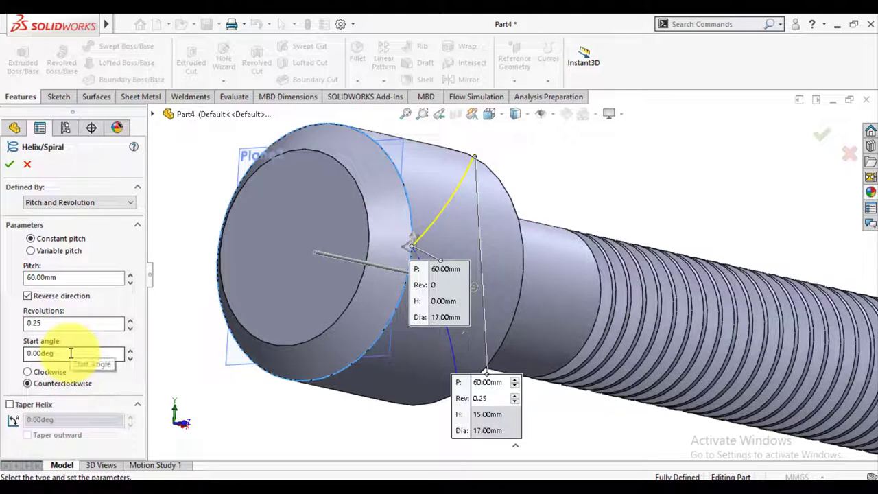
text(180)
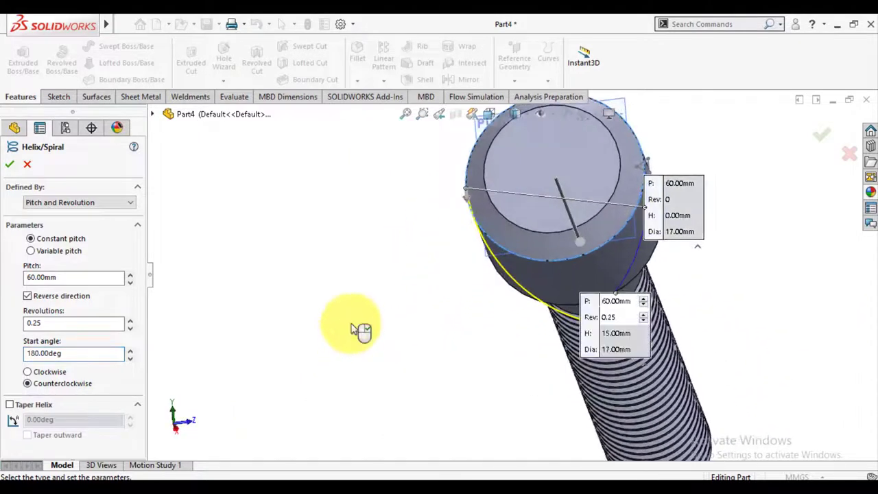
click(10, 164)
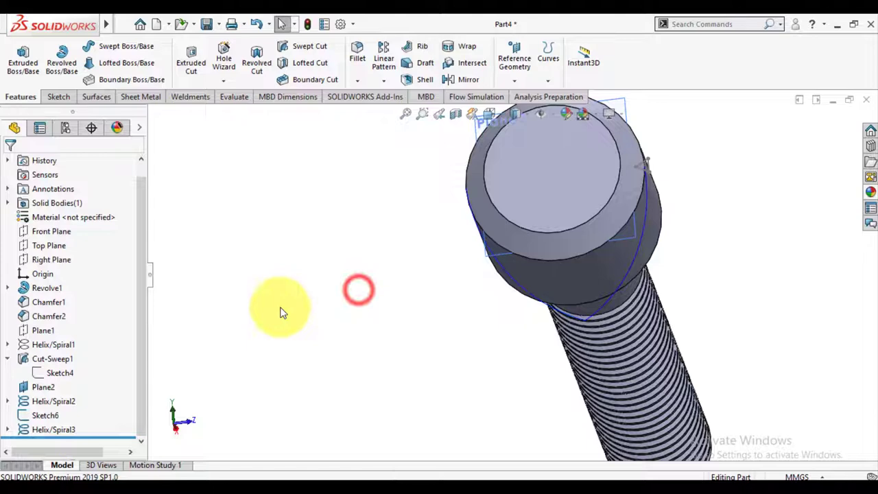
Sketch a second circle and triangle profile at the head edge on Plane2, dimension it and exit.
click(44, 387)
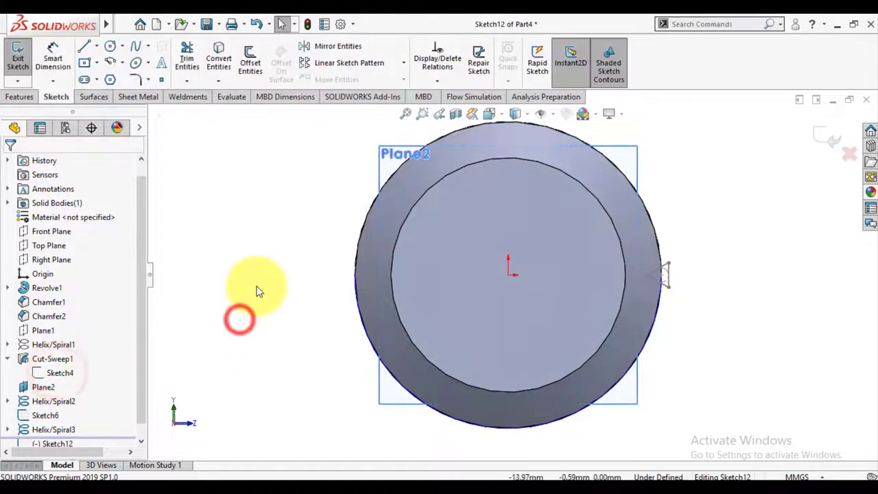
click(110, 79)
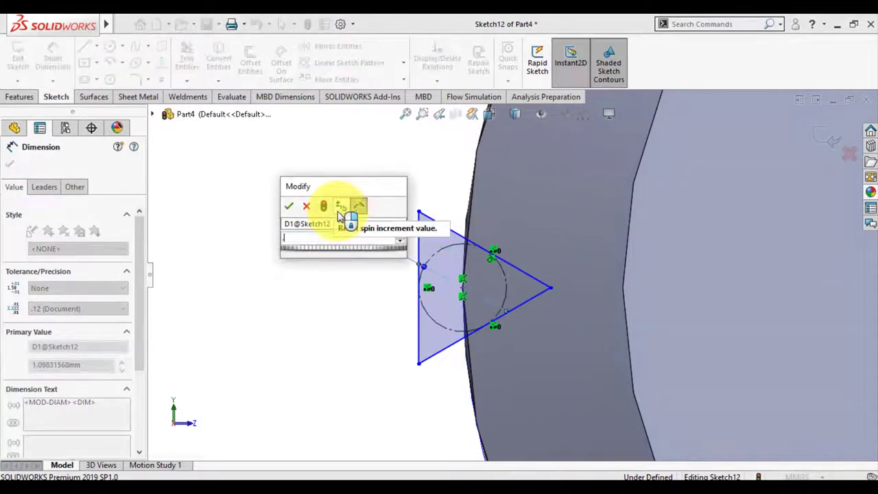
click(288, 206)
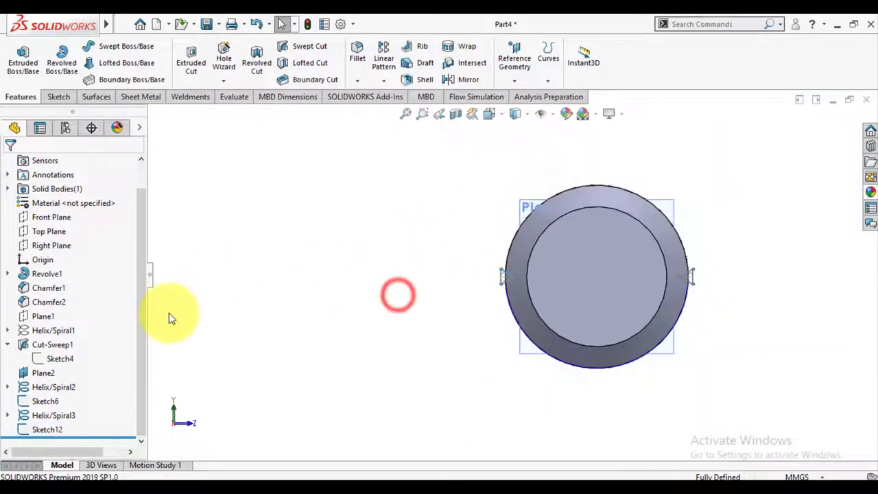
click(44, 373)
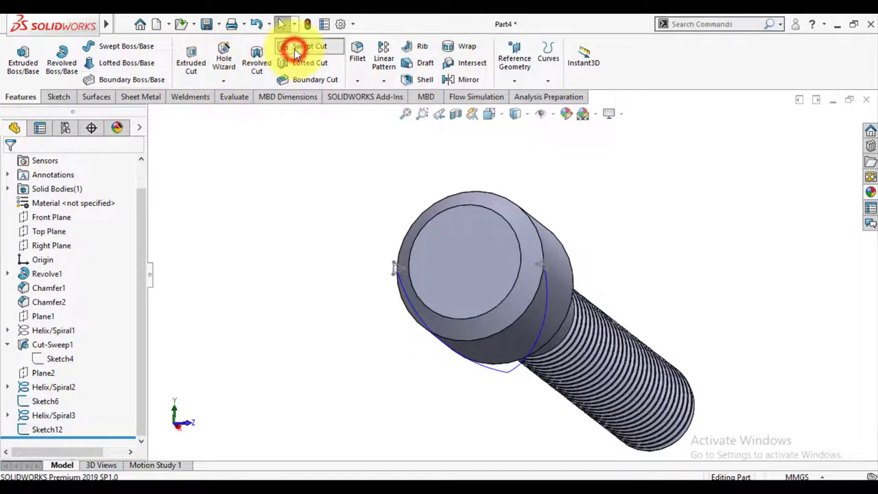
Swept-cut the grooves using Sketch12 as profile and Helix/Spiral3 as path, then inspect the head.
click(309, 47)
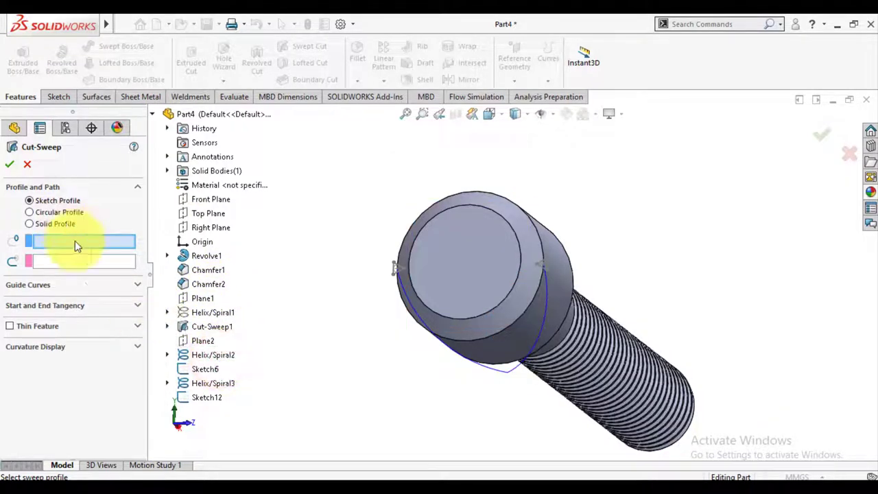
click(205, 369)
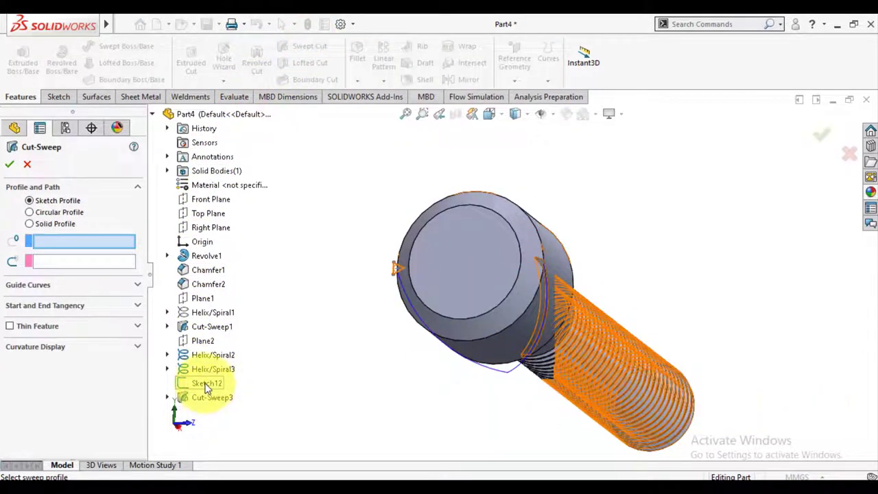
click(206, 383)
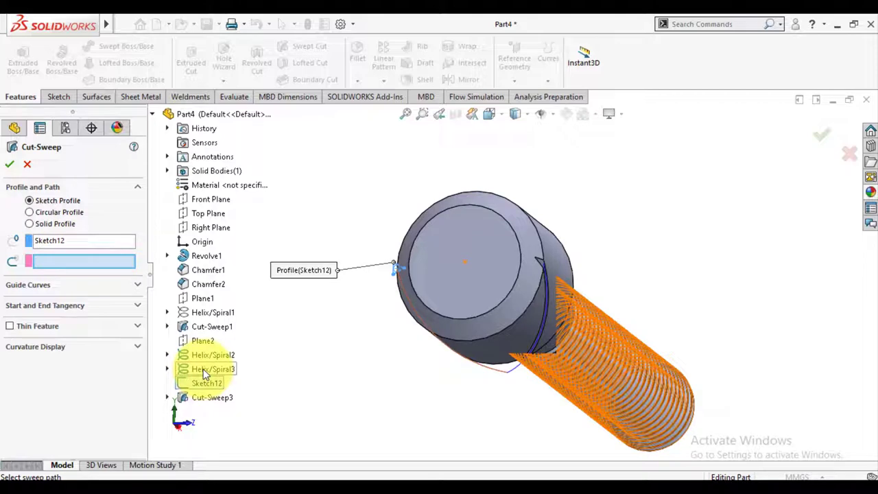
click(214, 369)
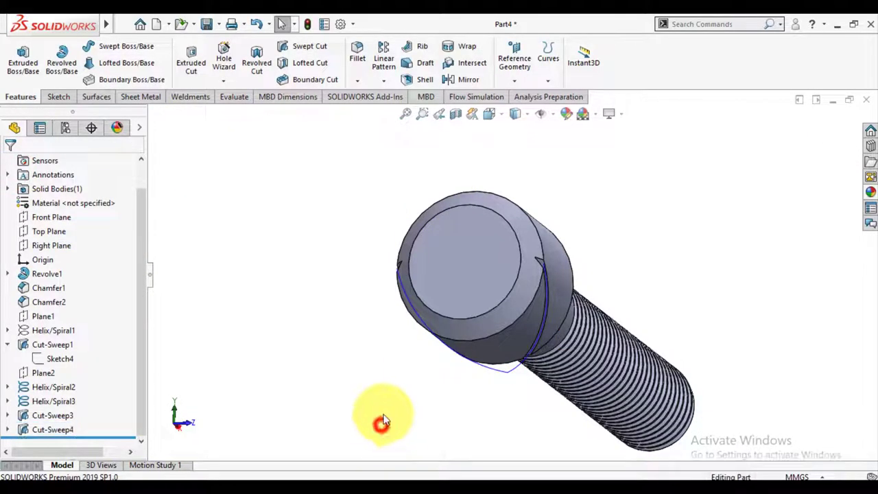
drag(384, 423, 405, 316)
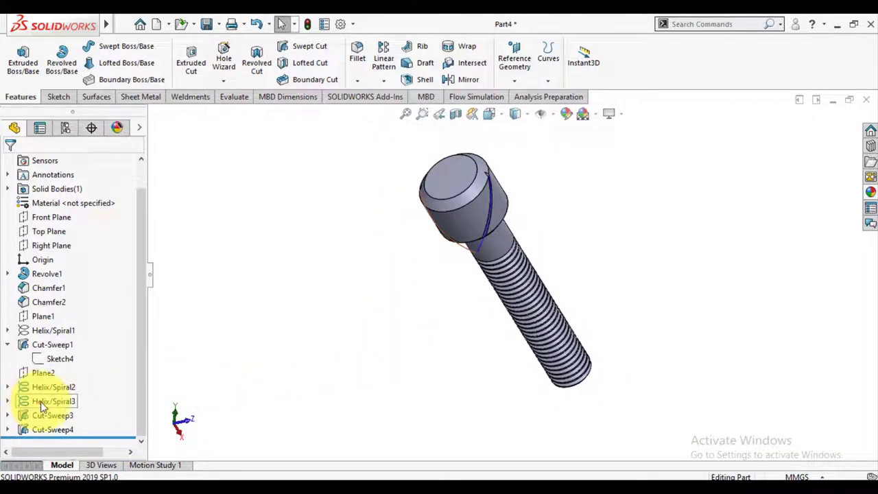
click(52, 387)
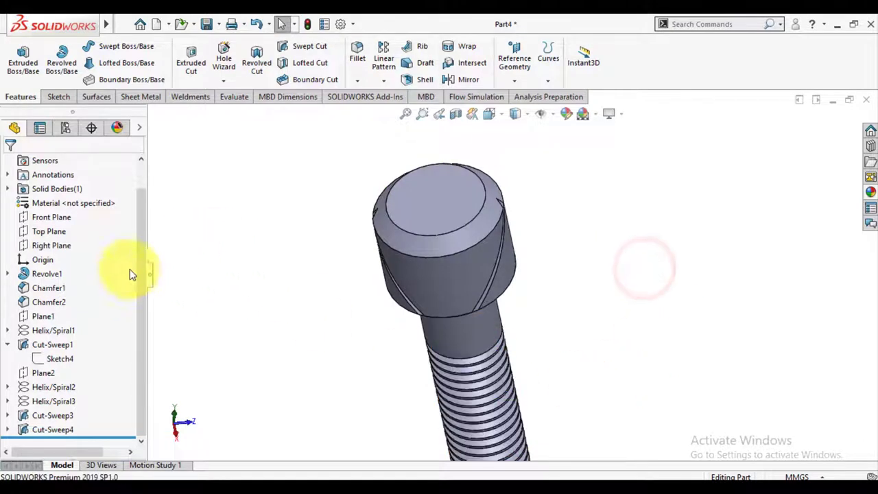
mouse_move(385, 58)
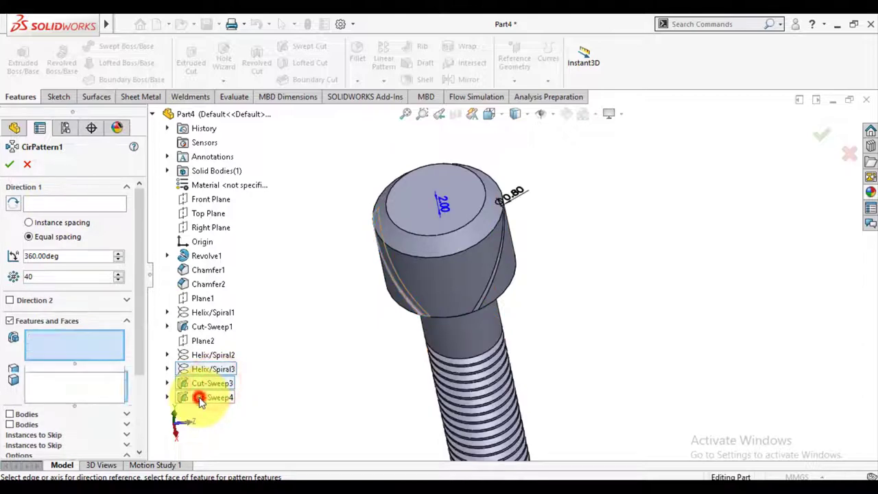
Pattern Cut-Sweep3 and Cut-Sweep4 about the head's cylindrical face, 25 instances over 360 degrees.
click(200, 398)
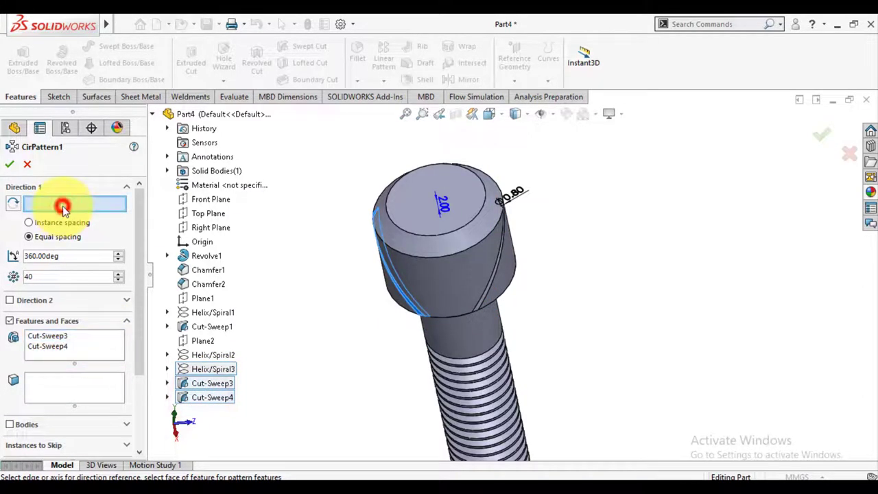
click(446, 213)
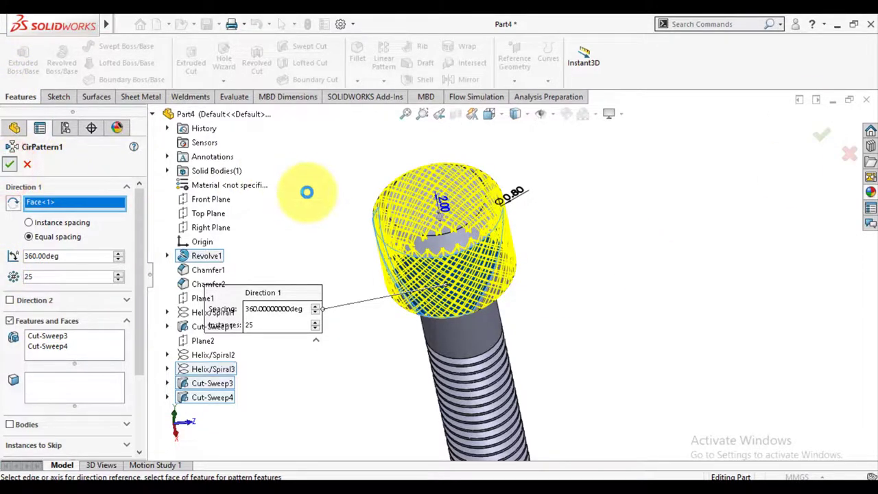
mouse_move(609, 228)
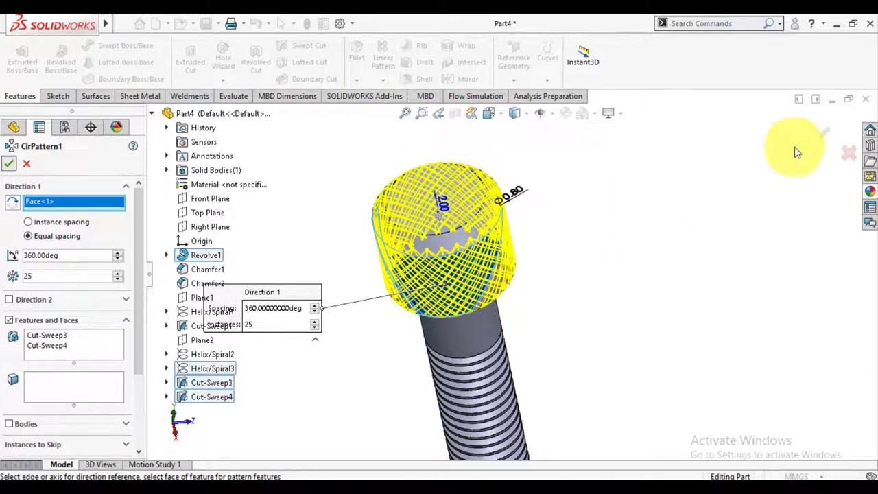
mouse_move(336, 179)
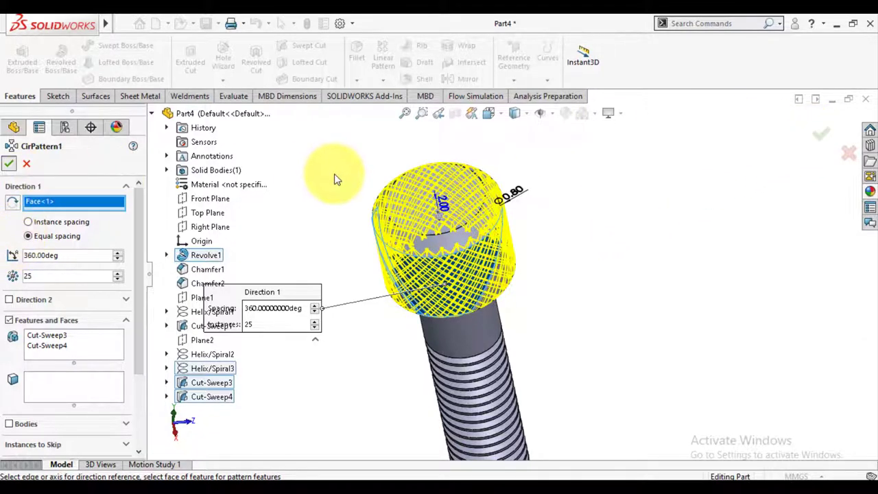